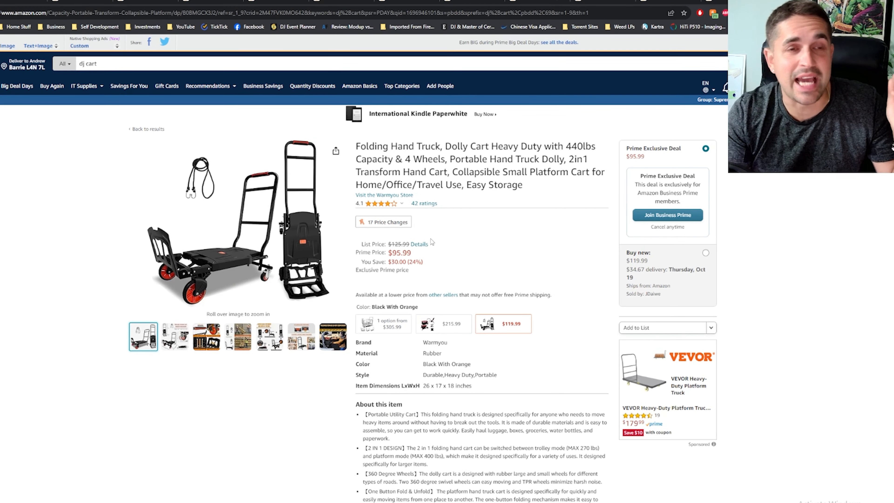
Review the hand truck's title details and dismiss the Honey price-tracking popup
{"action": "left_click_drag", "start_coordinate": [455, 159], "coordinate": [498, 172]}
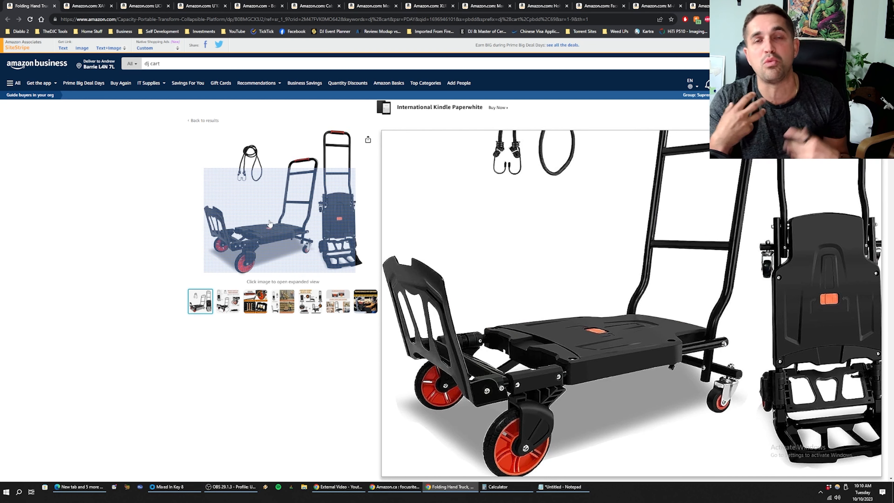
{"action": "scroll", "scroll_direction": "down", "scroll_amount": 3}
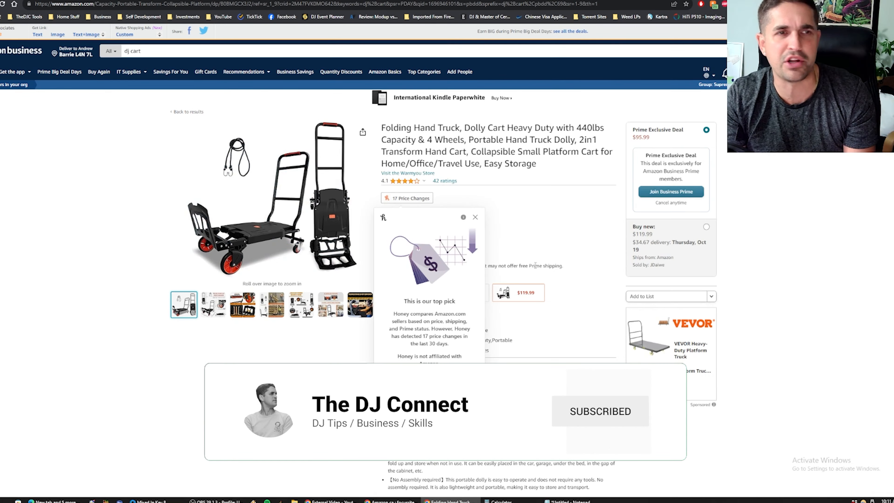
{"action": "left_click", "coordinate": [475, 217]}
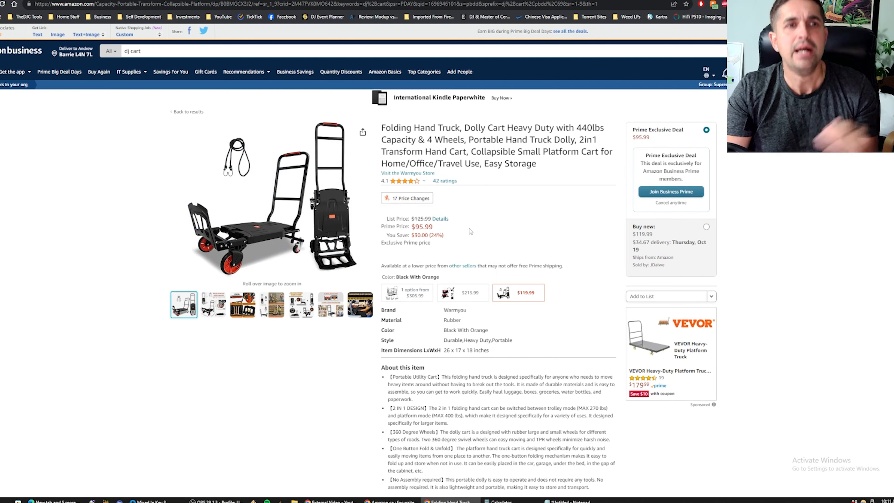
{"action": "mouse_move", "coordinate": [259, 224]}
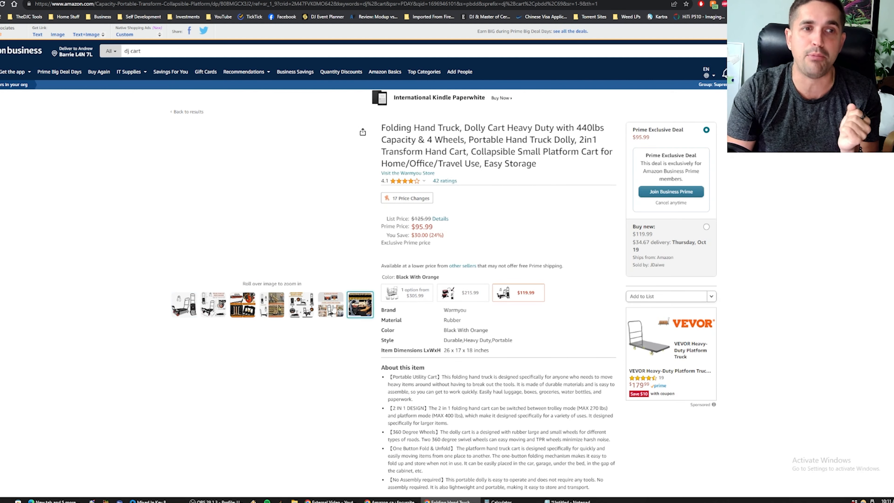
Browse the hand truck photos, landing on the diagram of how the cart expands
{"action": "left_click", "coordinate": [301, 306]}
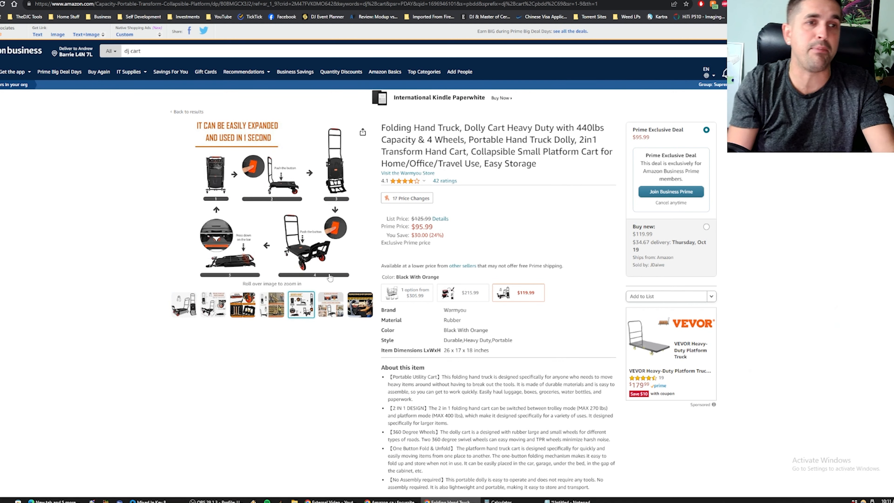
{"action": "left_click", "coordinate": [246, 265]}
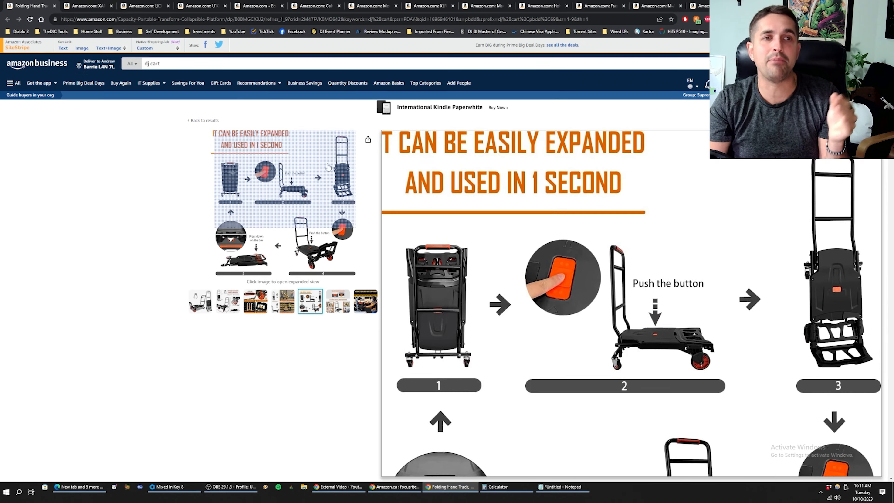
{"action": "left_click", "coordinate": [198, 303]}
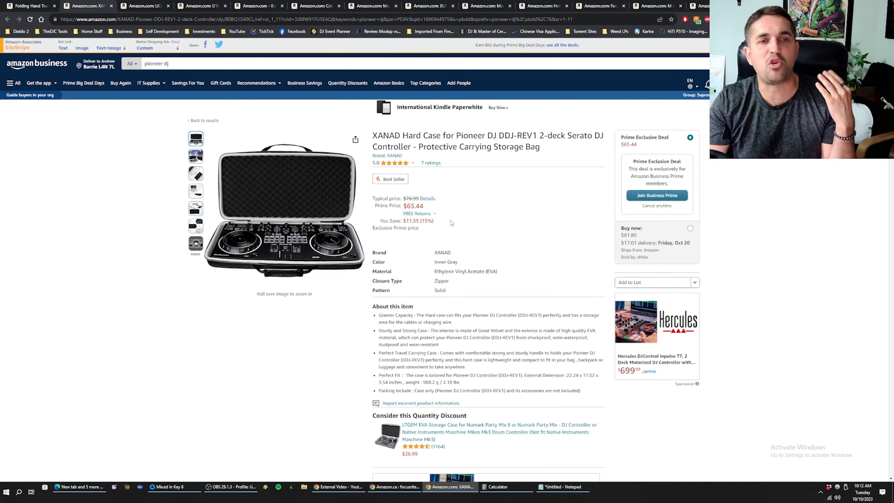
{"action": "mouse_move", "coordinate": [295, 254]}
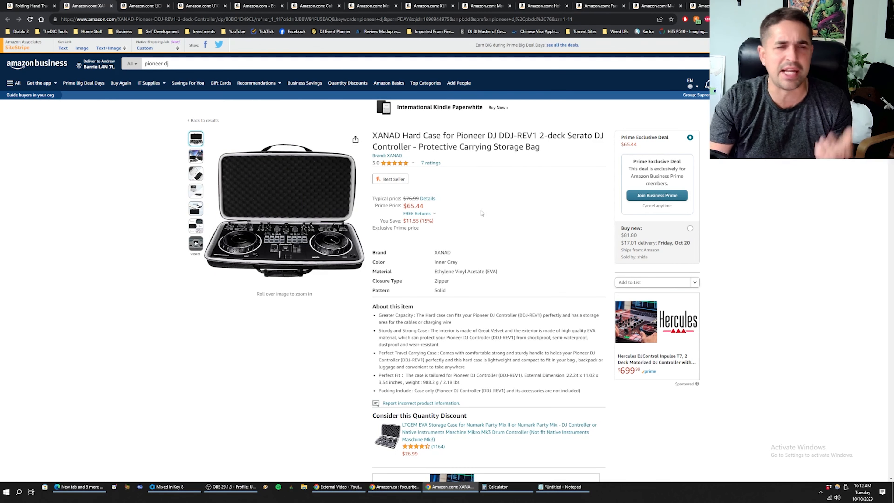
{"action": "mouse_move", "coordinate": [483, 183]}
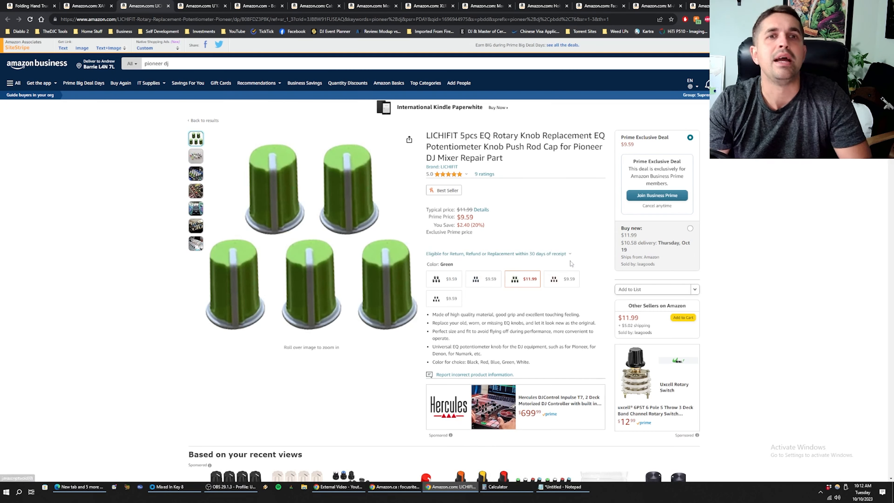
{"action": "mouse_move", "coordinate": [540, 244]}
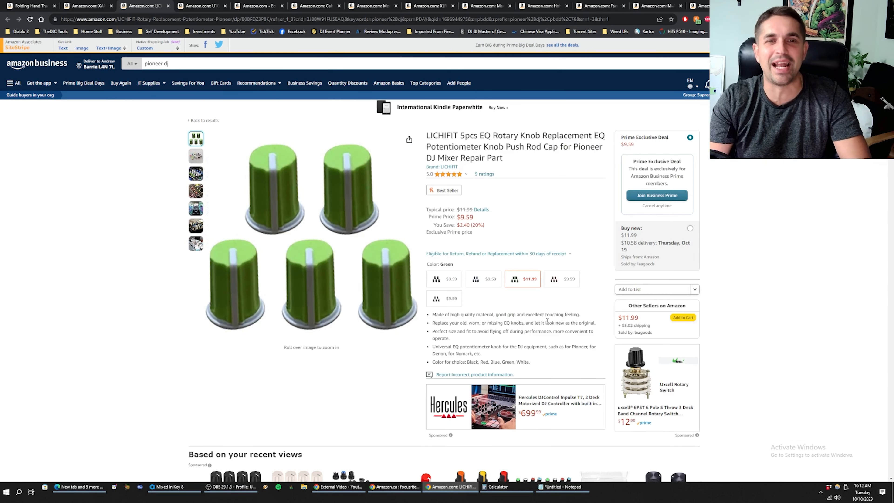
{"action": "mouse_move", "coordinate": [340, 276]}
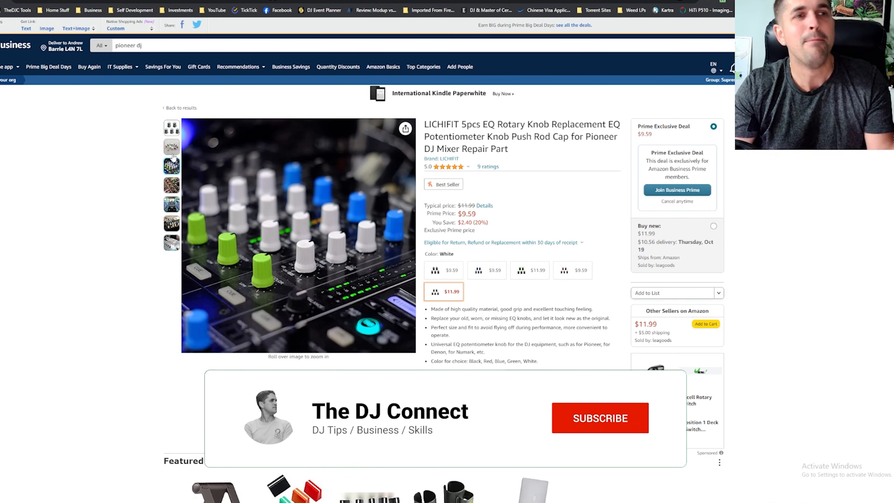
View the knob size comparison and title details, then show the white knobs photo
{"action": "left_click", "coordinate": [600, 418]}
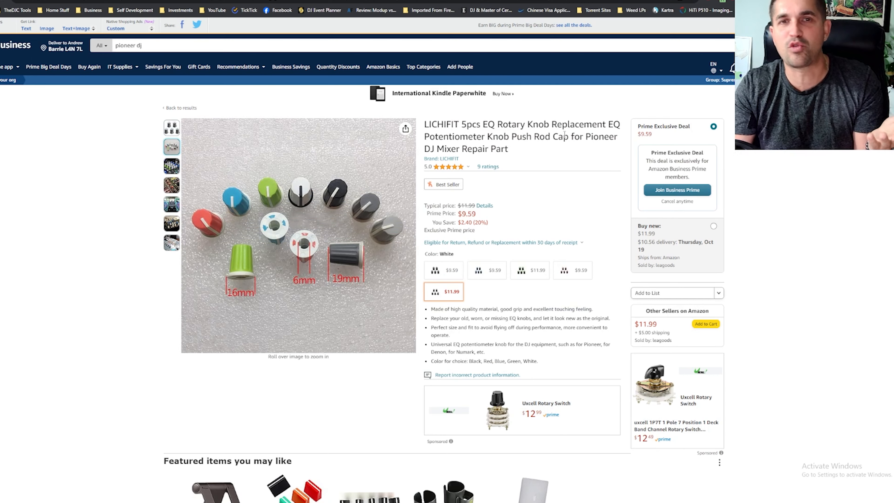
{"action": "double_click", "coordinate": [443, 222]}
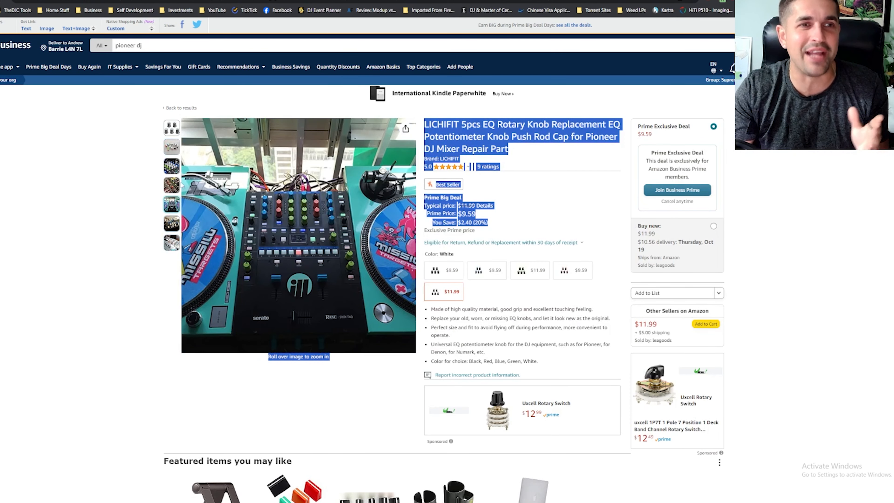
{"action": "left_click", "coordinate": [171, 127]}
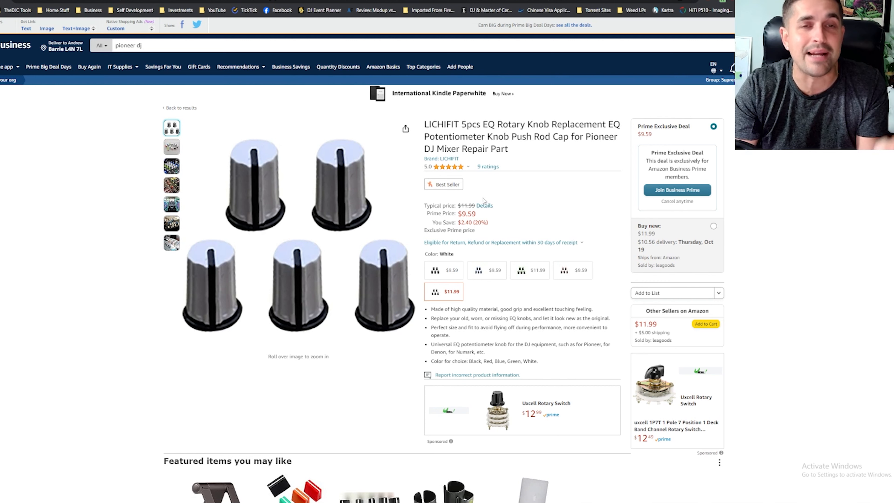
{"action": "mouse_move", "coordinate": [476, 191]}
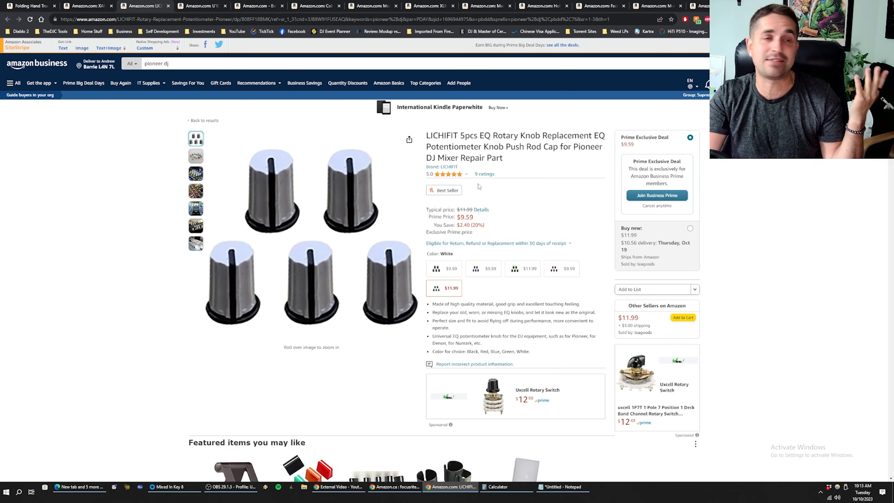
{"action": "mouse_move", "coordinate": [314, 221]}
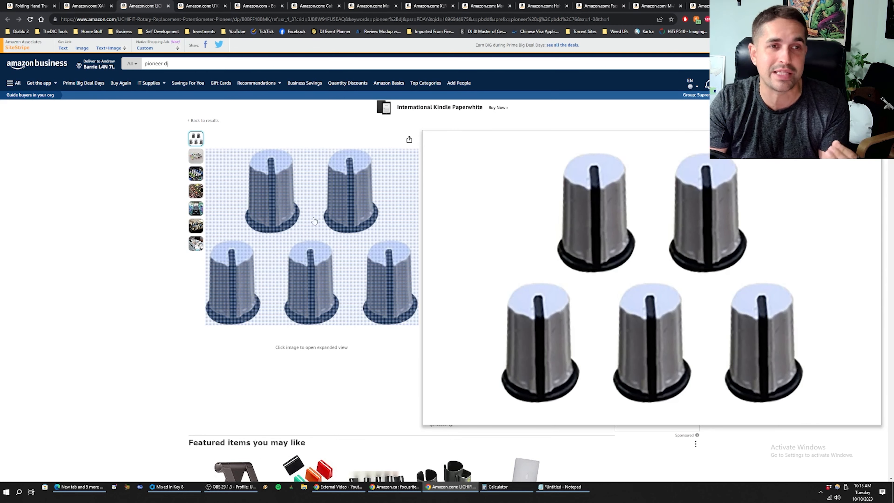
{"action": "mouse_move", "coordinate": [301, 208]}
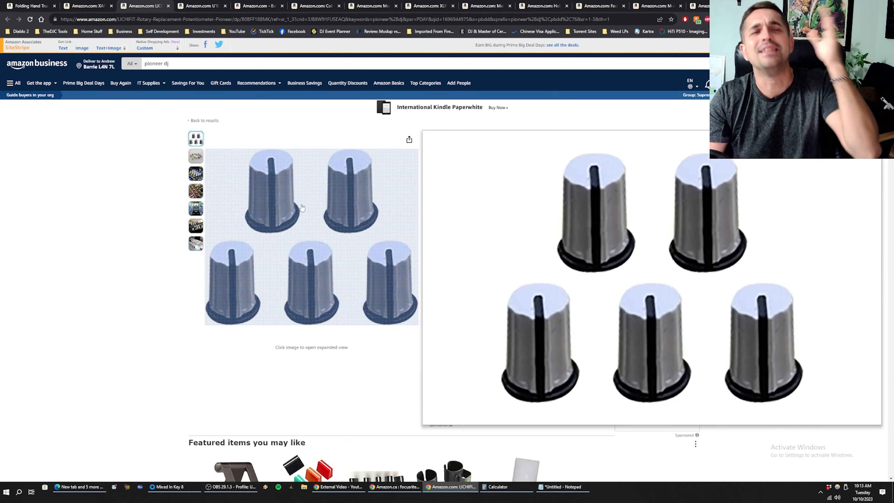
View the U`King stage lights photo, check recent price changes and dismiss the popup
{"action": "left_click", "coordinate": [196, 155]}
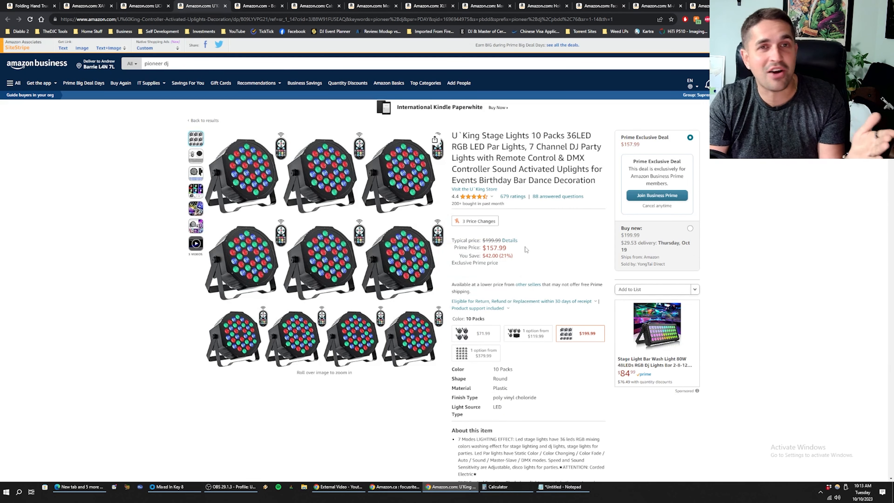
{"action": "mouse_move", "coordinate": [539, 258]}
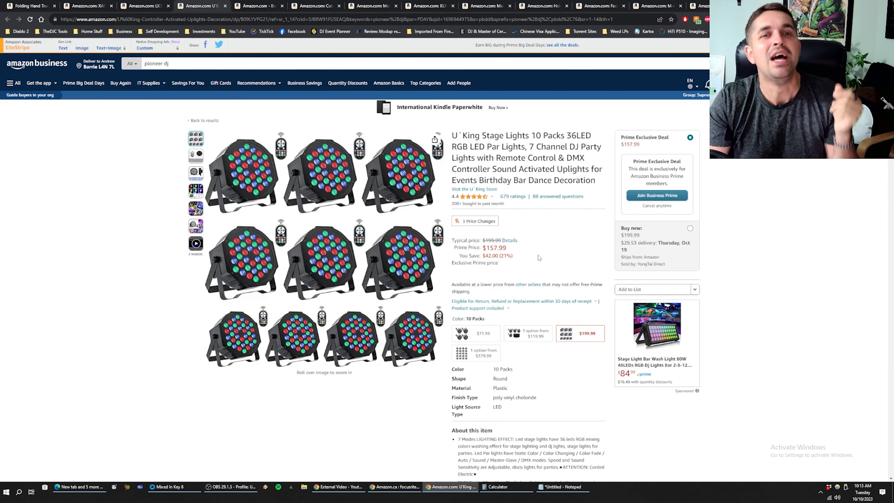
{"action": "mouse_move", "coordinate": [532, 233]}
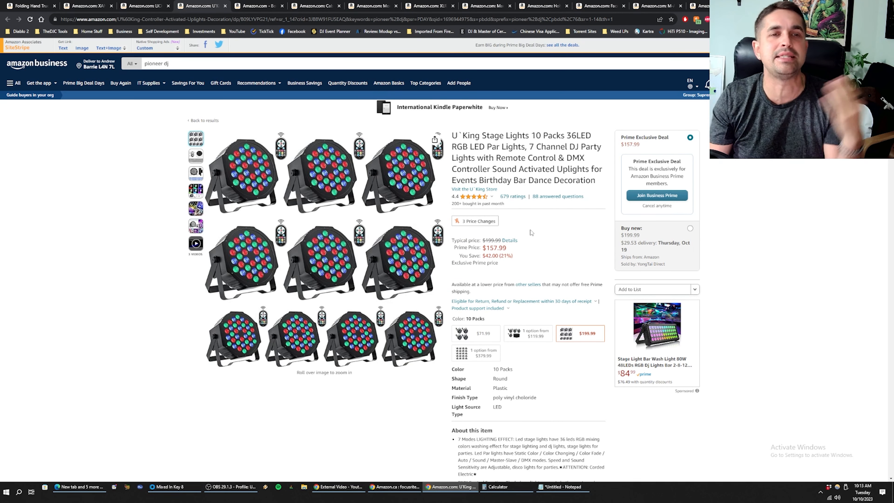
{"action": "left_click", "coordinate": [511, 240]}
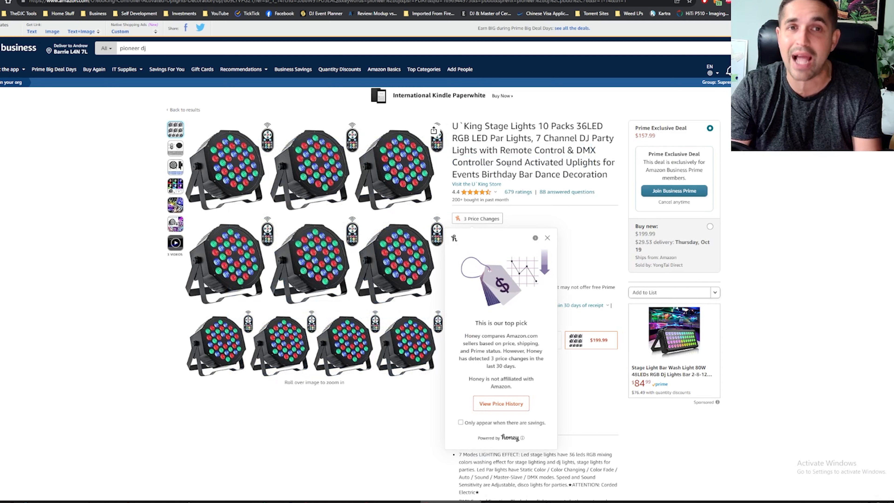
{"action": "left_click", "coordinate": [547, 238]}
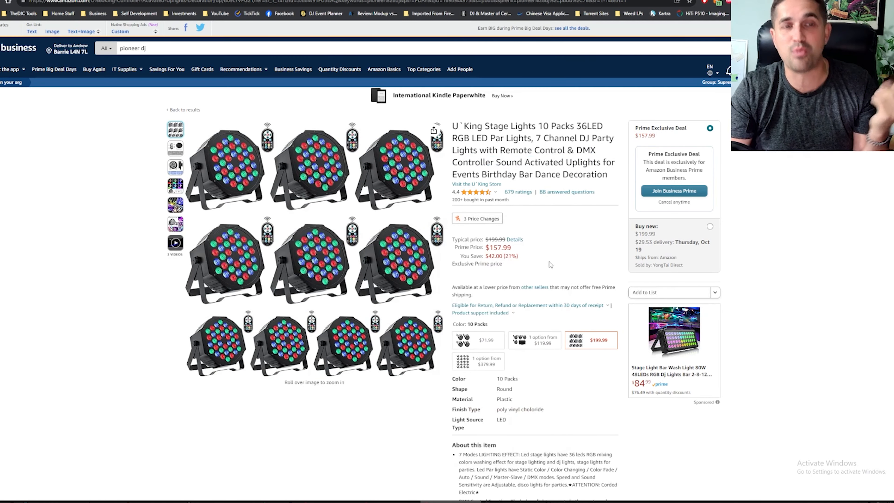
{"action": "mouse_move", "coordinate": [369, 277]}
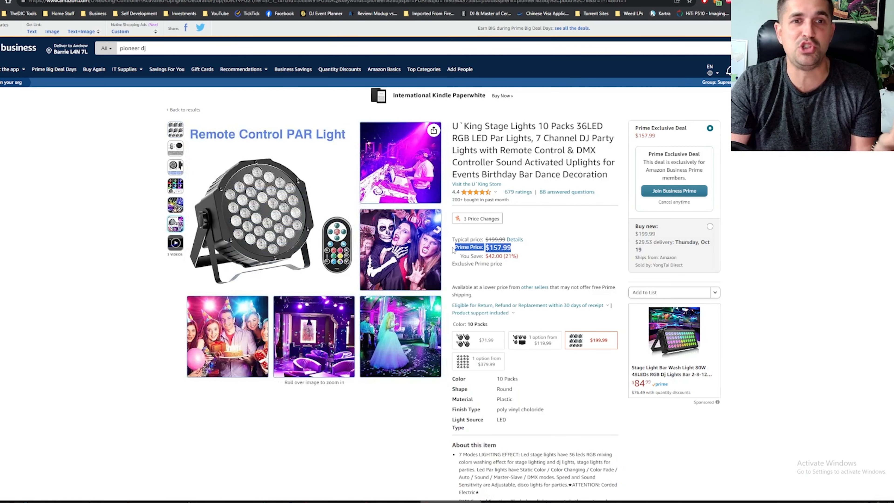
Highlight the $157.99 Prime price and look over the listing's details and photos
{"action": "double_click", "coordinate": [553, 126]}
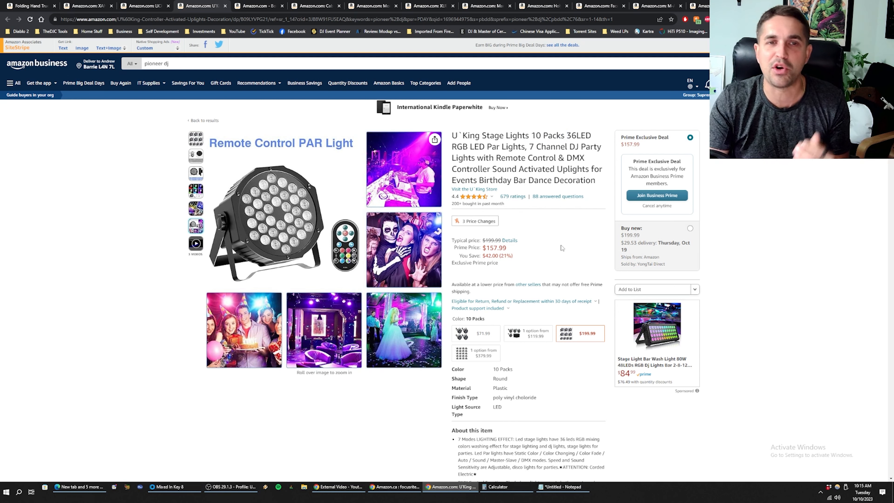
{"action": "double_click", "coordinate": [495, 247]}
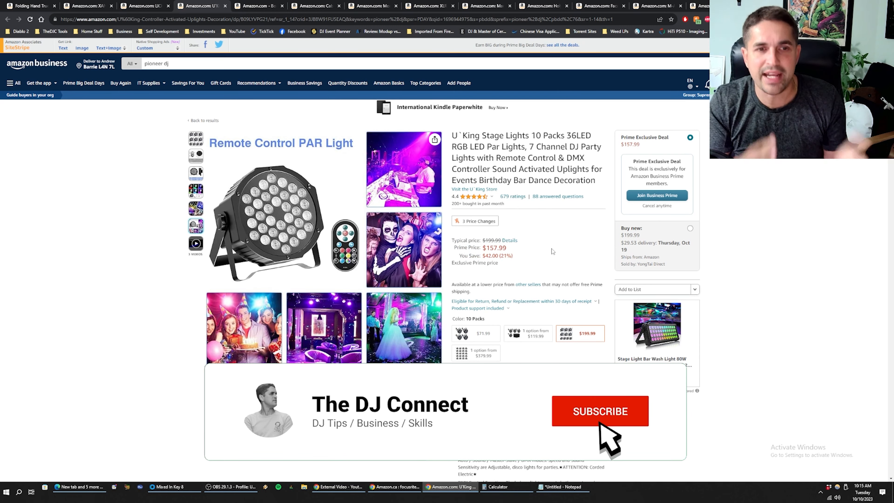
{"action": "left_click", "coordinate": [600, 412]}
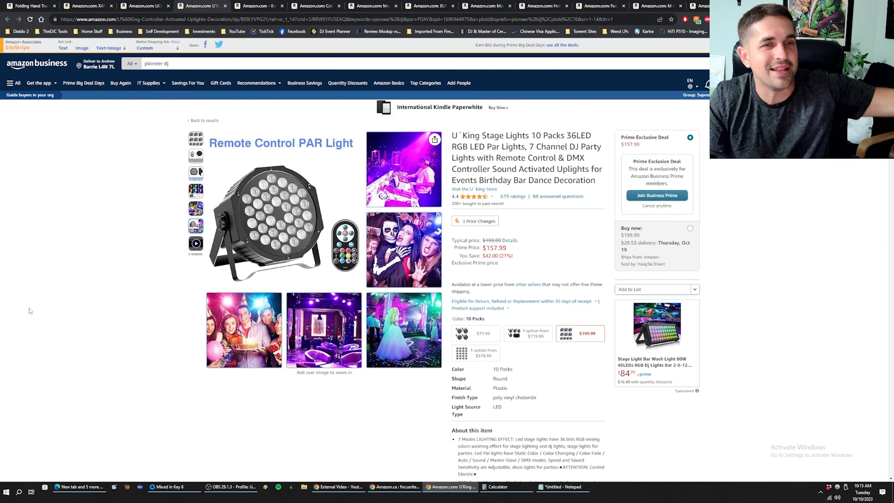
{"action": "mouse_move", "coordinate": [75, 318]}
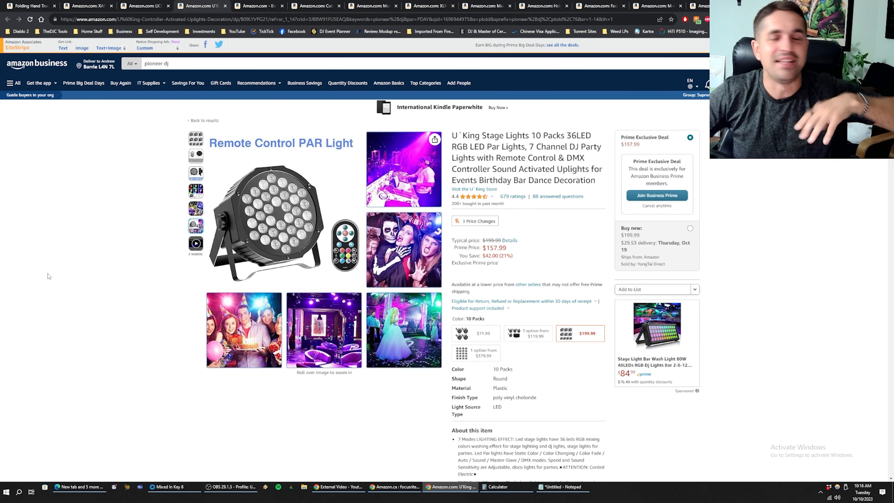
{"action": "mouse_move", "coordinate": [86, 237]}
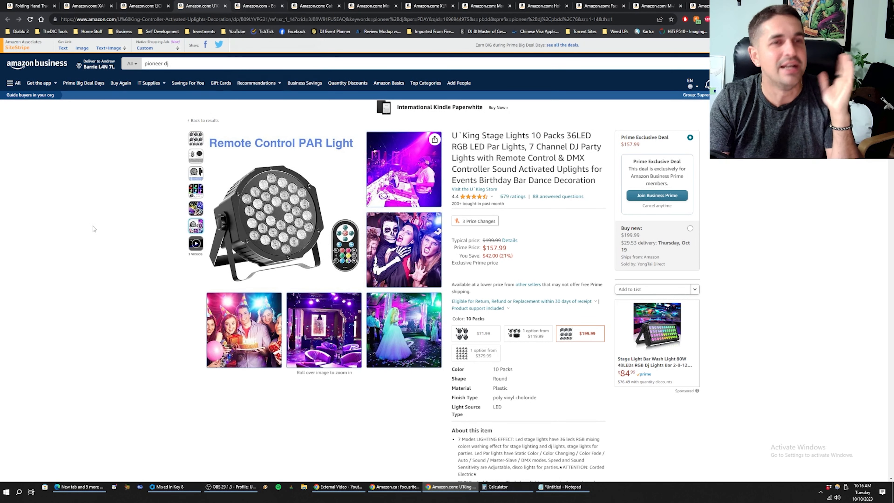
{"action": "mouse_move", "coordinate": [73, 239]}
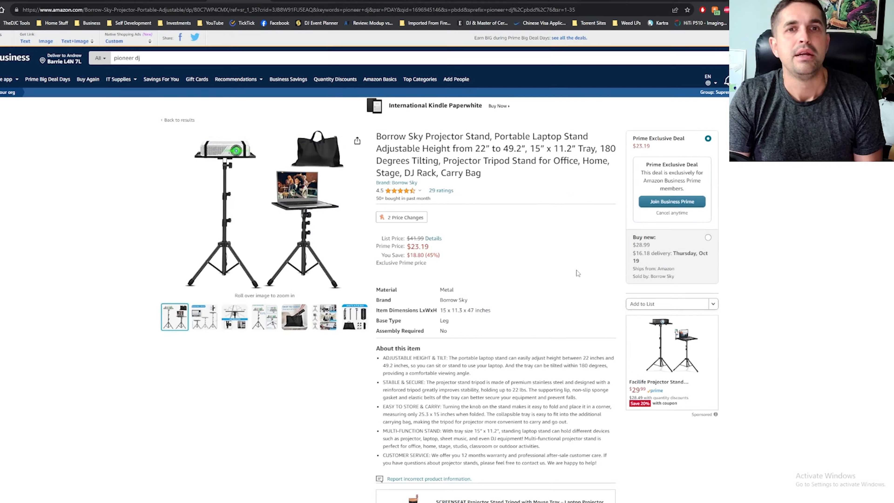
{"action": "left_click_drag", "start_coordinate": [376, 237], "coordinate": [433, 246]}
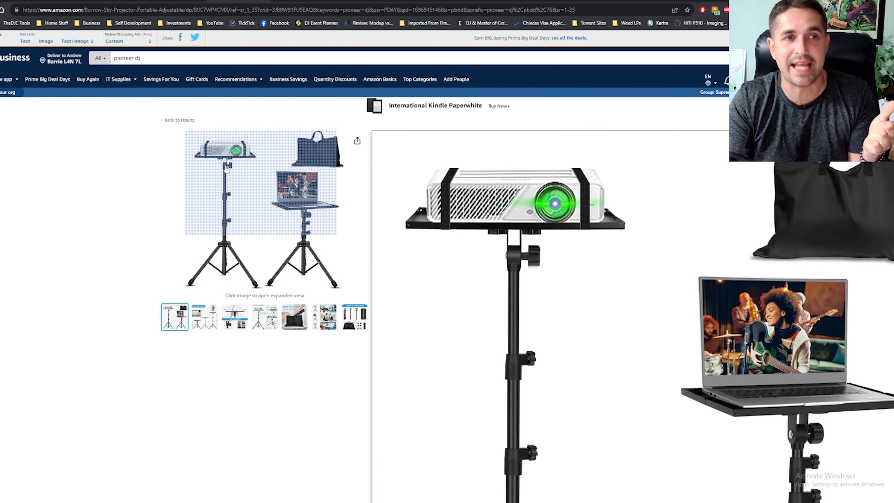
{"action": "mouse_move", "coordinate": [211, 147]}
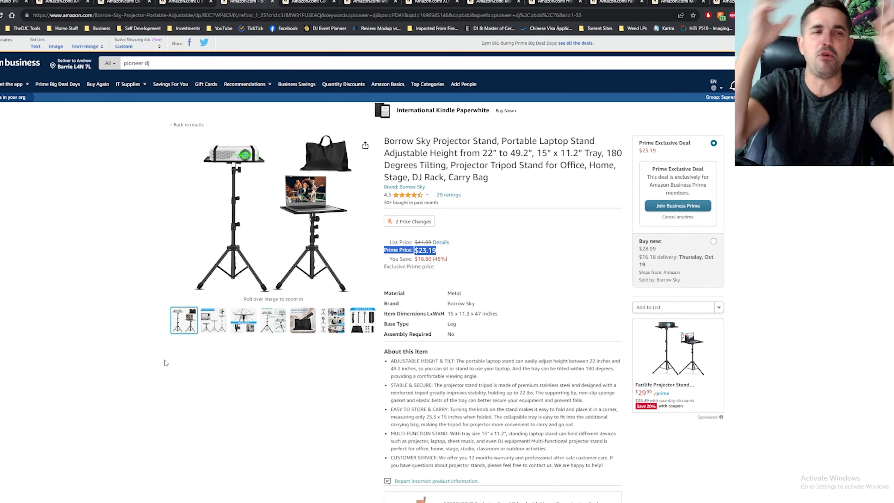
{"action": "mouse_move", "coordinate": [214, 183]}
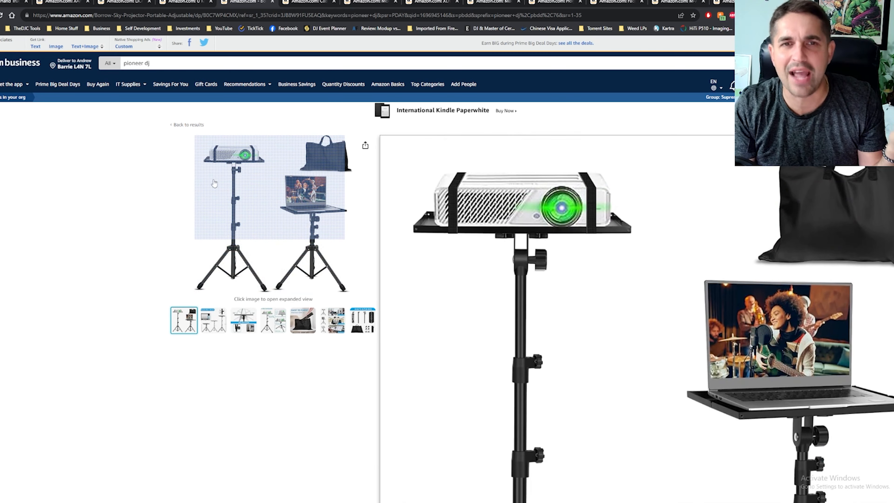
{"action": "mouse_move", "coordinate": [183, 167]}
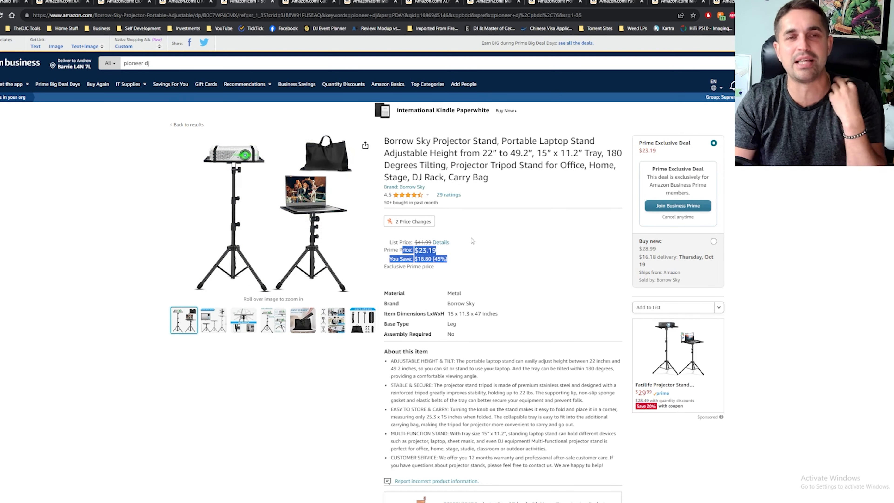
{"action": "left_click", "coordinate": [442, 242]}
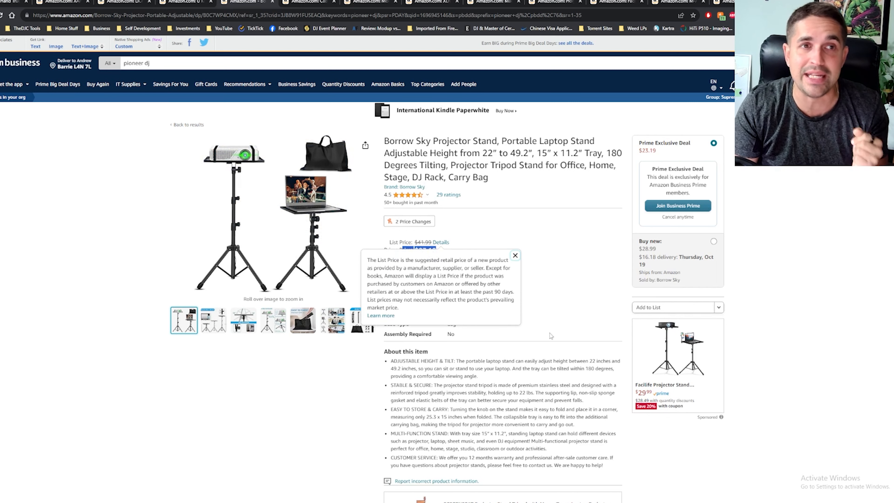
{"action": "left_click", "coordinate": [303, 320]}
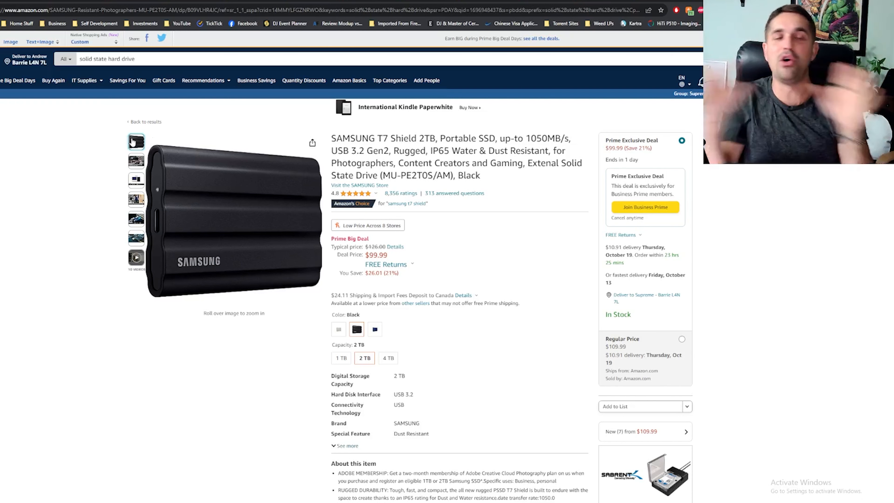
Switch the Samsung T7 Shield SSD from 2 TB to the 4 TB capacity at $199.99
{"action": "left_click", "coordinate": [388, 358]}
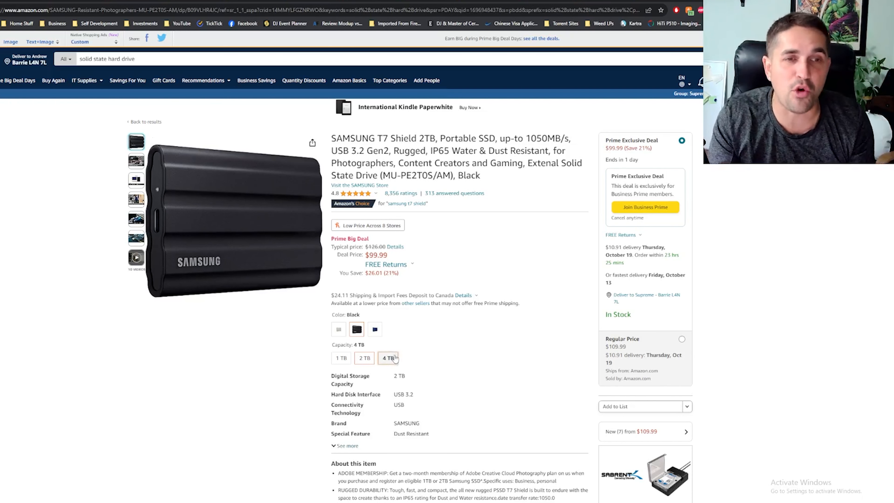
{"action": "left_click", "coordinate": [388, 358]}
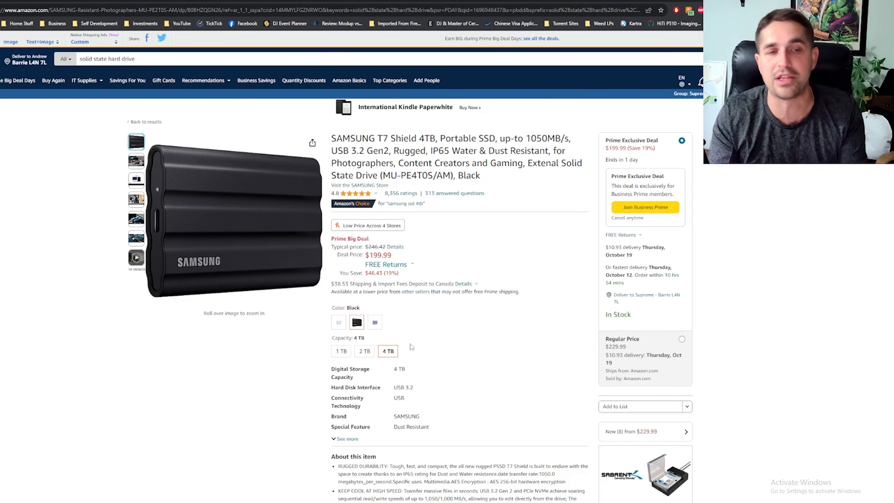
{"action": "mouse_move", "coordinate": [391, 356]}
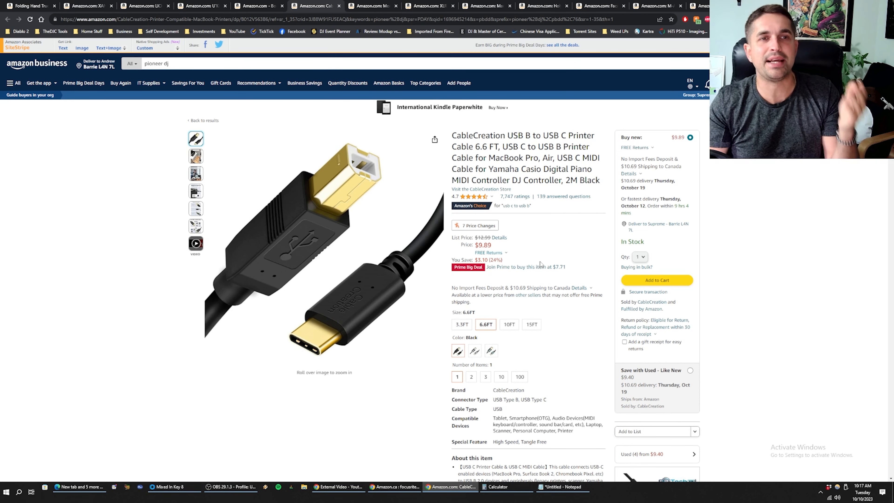
{"action": "mouse_move", "coordinate": [302, 188]}
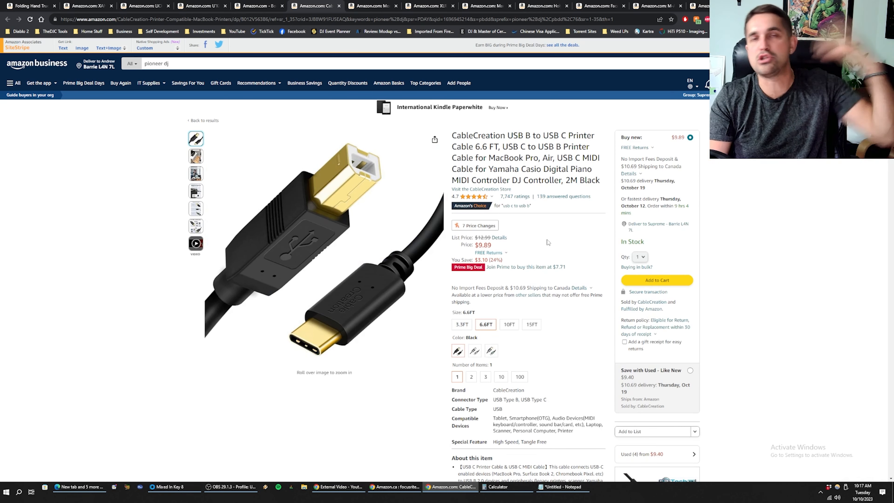
{"action": "mouse_move", "coordinate": [526, 244]}
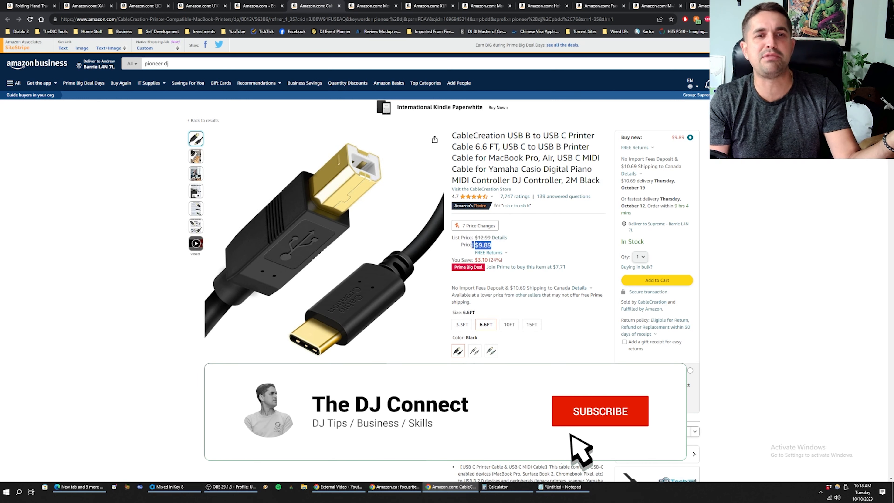
Look through the printer cable's photos and product video, returning to the main photo
{"action": "left_click", "coordinate": [600, 411]}
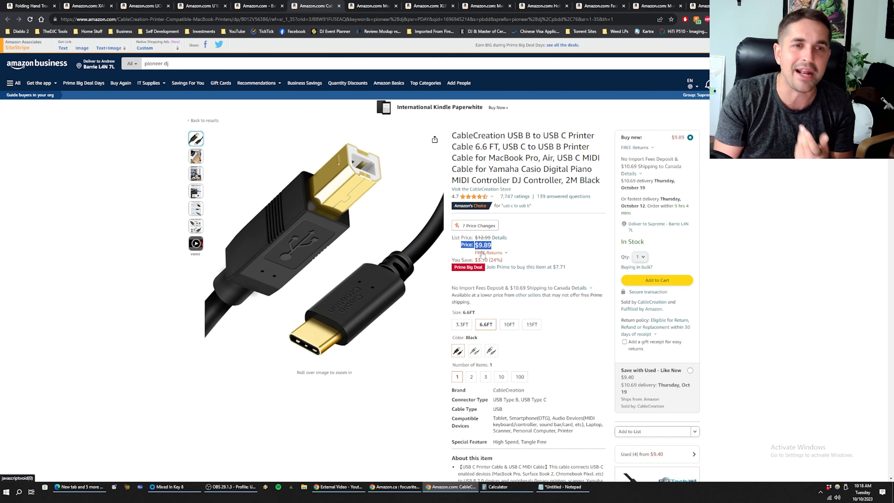
{"action": "mouse_move", "coordinate": [309, 317]}
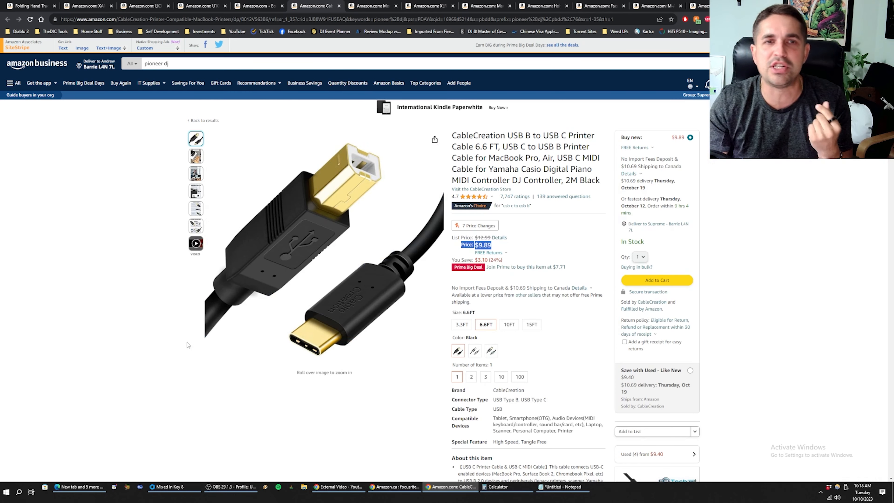
{"action": "mouse_move", "coordinate": [497, 269]}
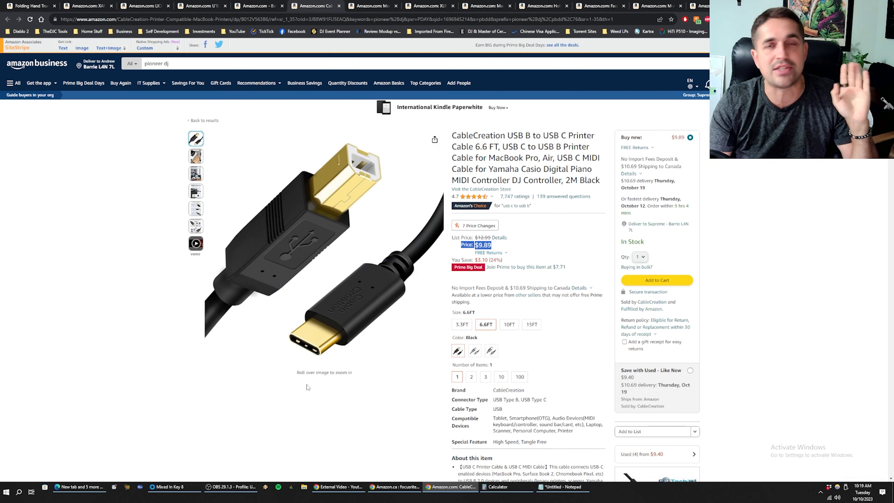
{"action": "mouse_move", "coordinate": [336, 421]}
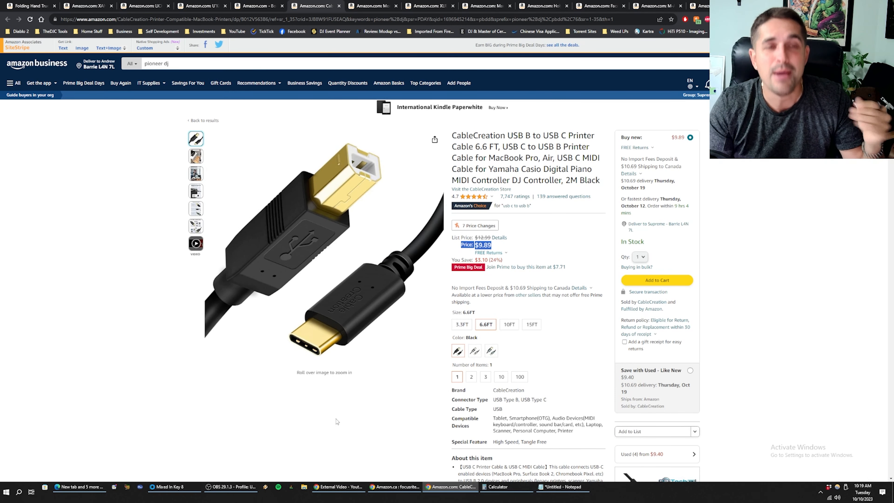
{"action": "mouse_move", "coordinate": [336, 415]}
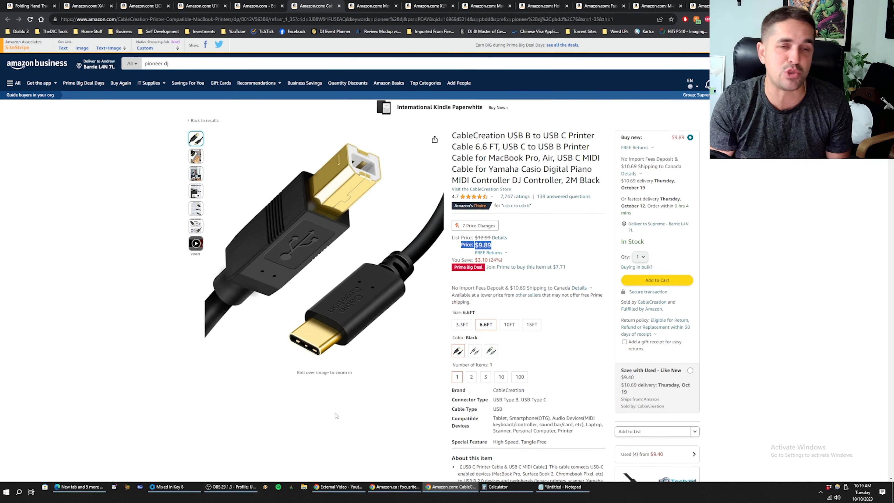
{"action": "mouse_move", "coordinate": [347, 306]}
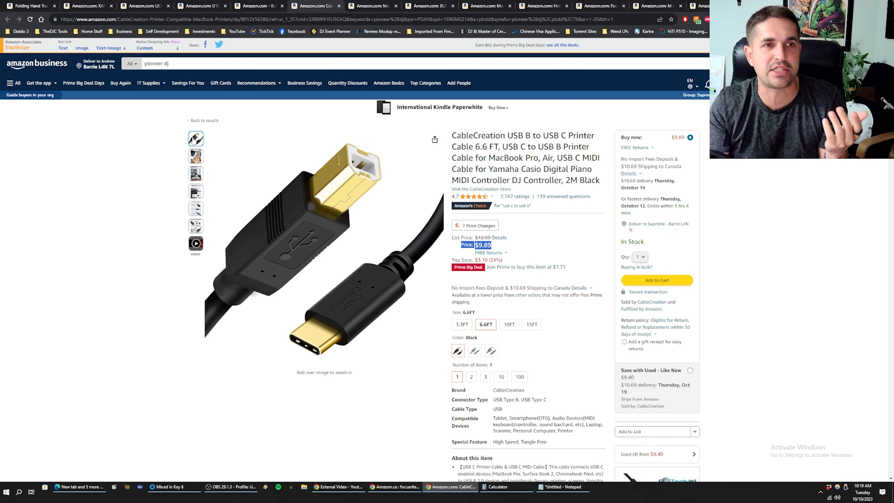
{"action": "left_click", "coordinate": [196, 156]}
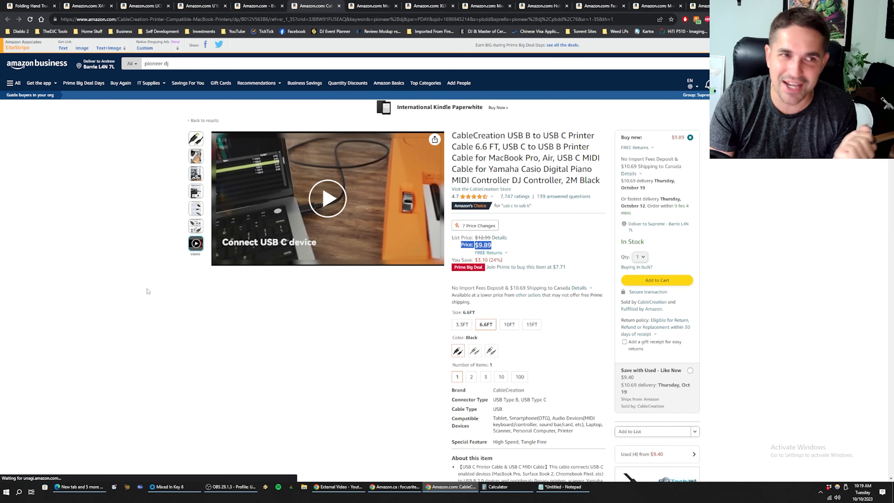
{"action": "scroll", "scroll_direction": "down", "scroll_amount": 3}
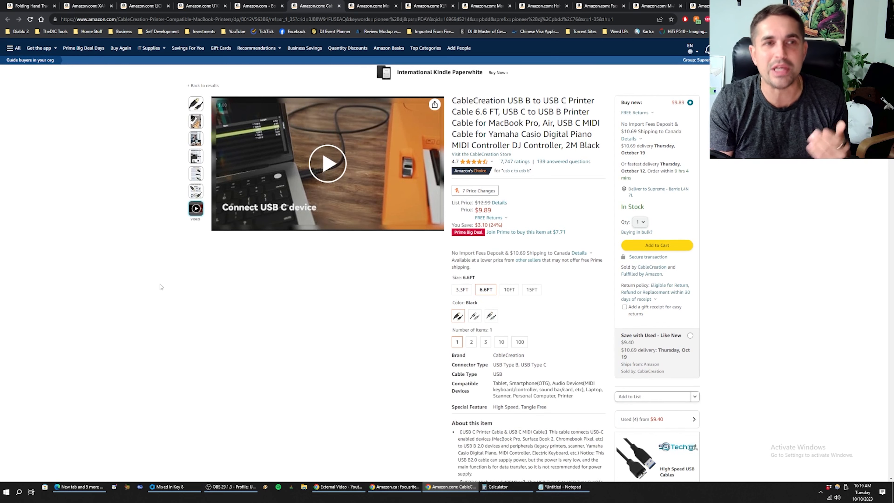
{"action": "left_click", "coordinate": [196, 103]}
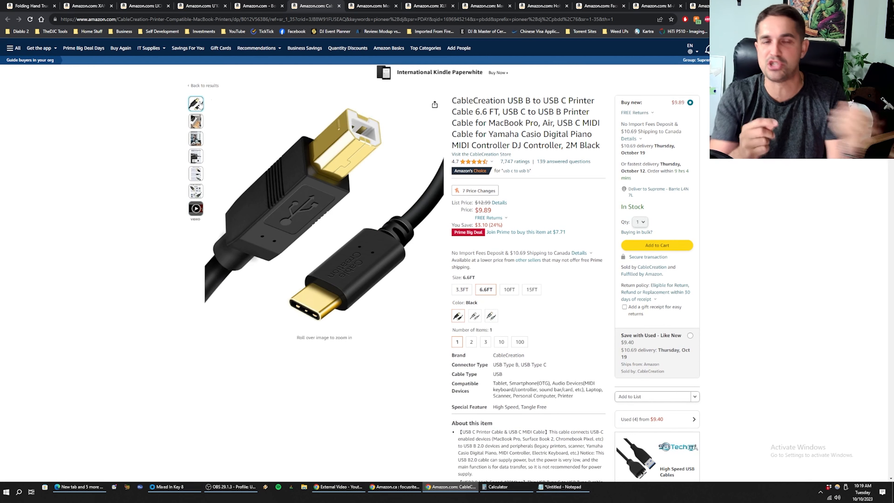
Switch the CableCreation printer cable to the 6.6 ft black length at $9.89
{"action": "left_click", "coordinate": [462, 290]}
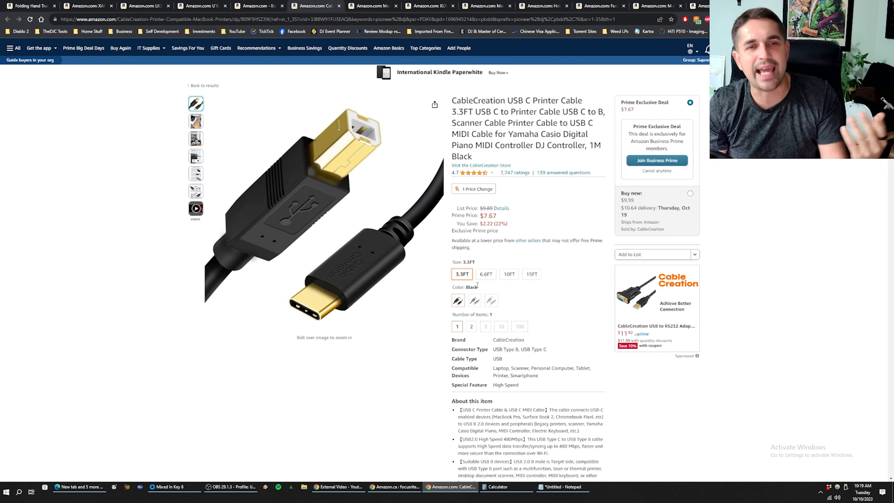
{"action": "left_click", "coordinate": [486, 274]}
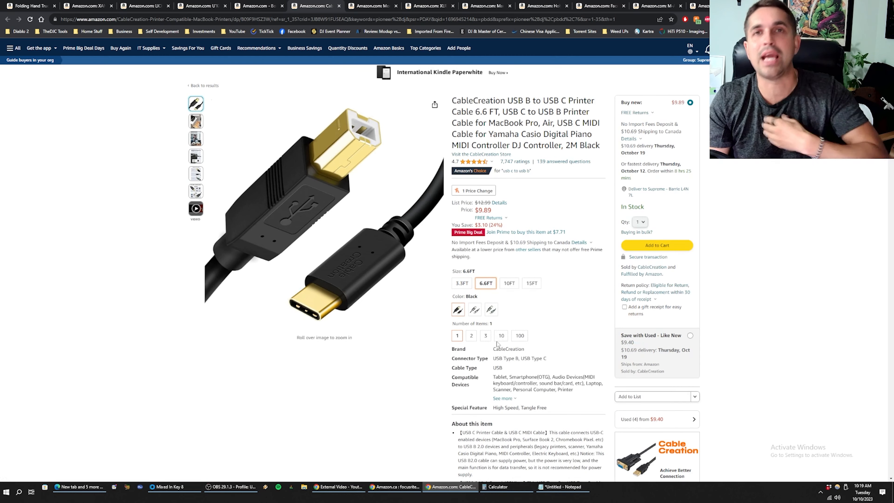
{"action": "mouse_move", "coordinate": [324, 211]}
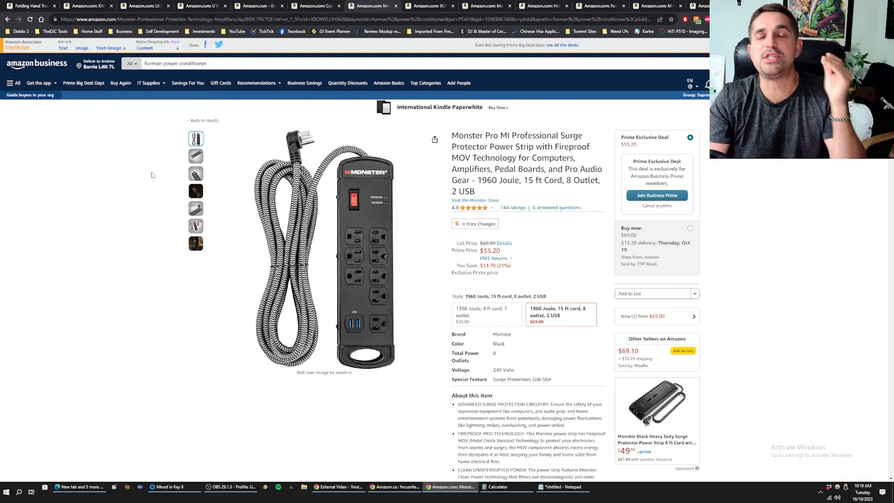
{"action": "mouse_move", "coordinate": [156, 195]}
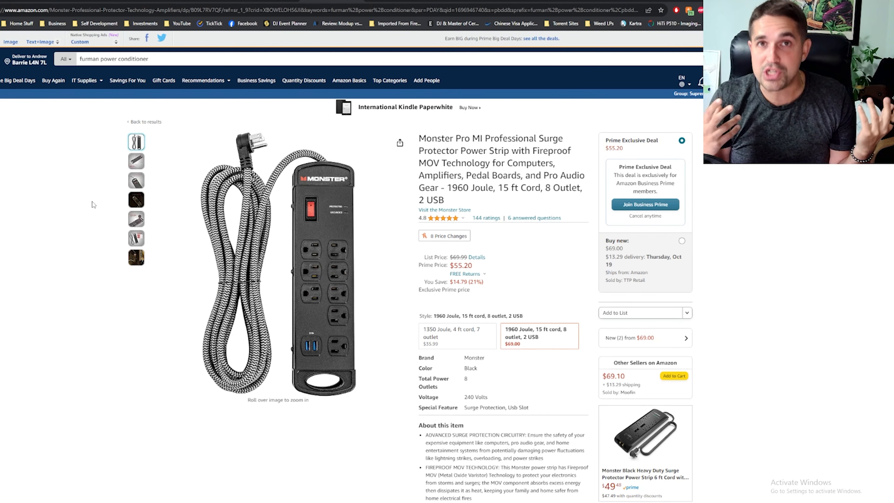
View the next power strip photo, then load the 50 ft XLR cables 2-pack page
{"action": "left_click", "coordinate": [137, 161]}
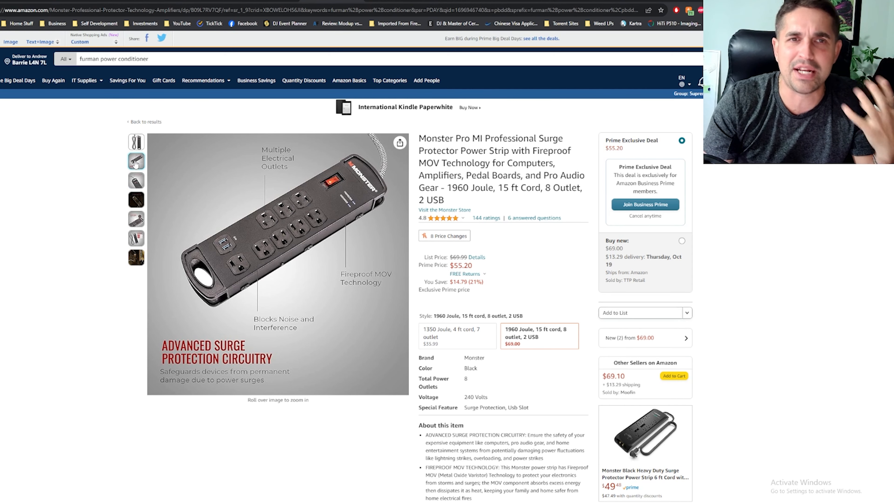
{"action": "mouse_move", "coordinate": [267, 244]}
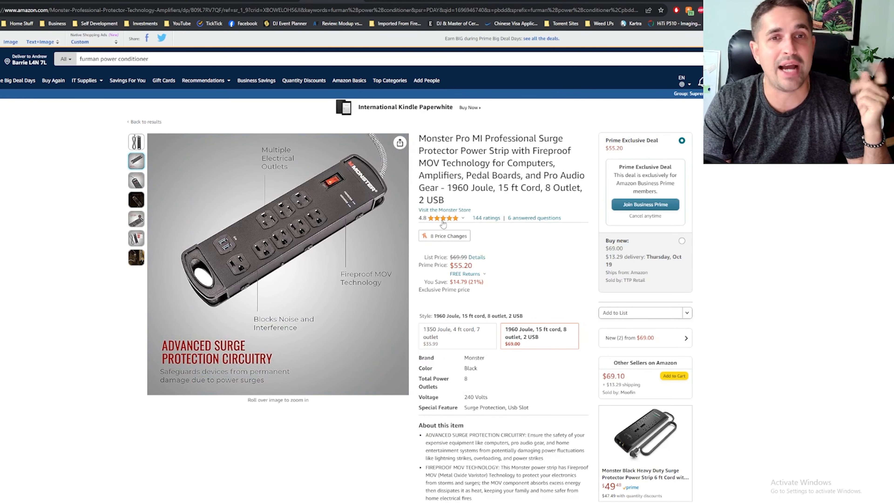
{"action": "left_click", "coordinate": [444, 236]}
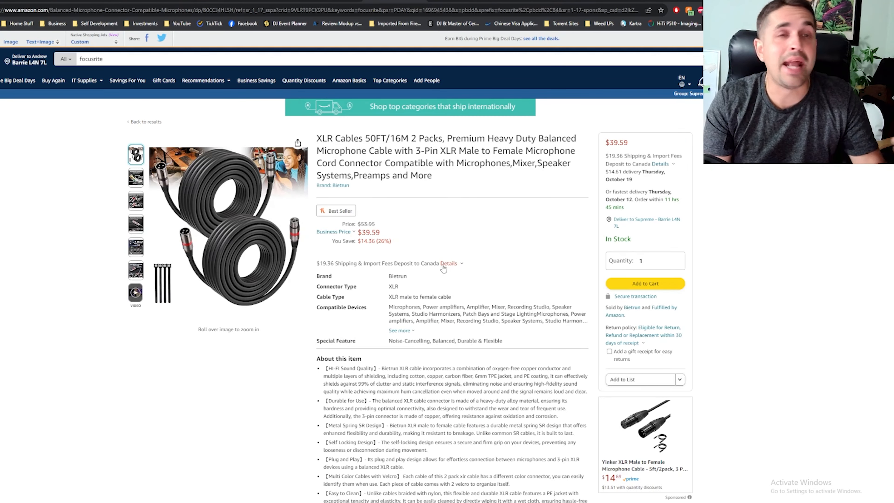
Highlight 'XLR' and the heavy duty wording in the cable title, then clear the highlight
{"action": "double_click", "coordinate": [324, 138]}
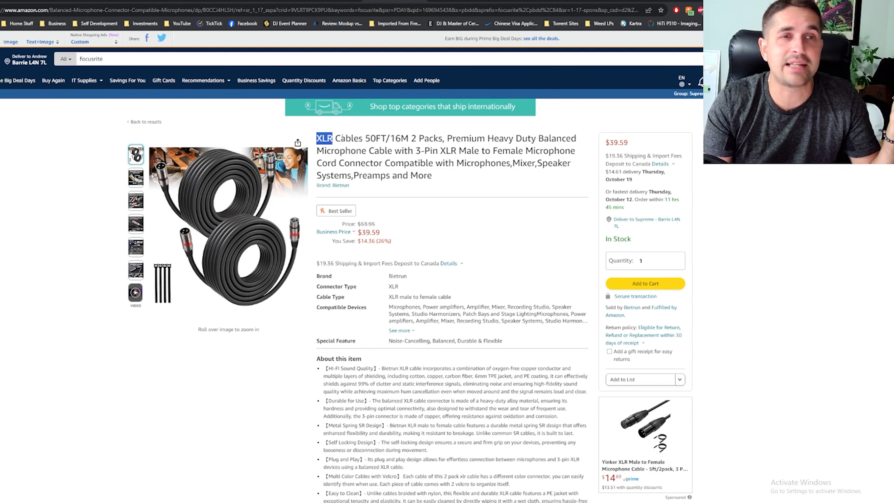
{"action": "mouse_move", "coordinate": [248, 274]}
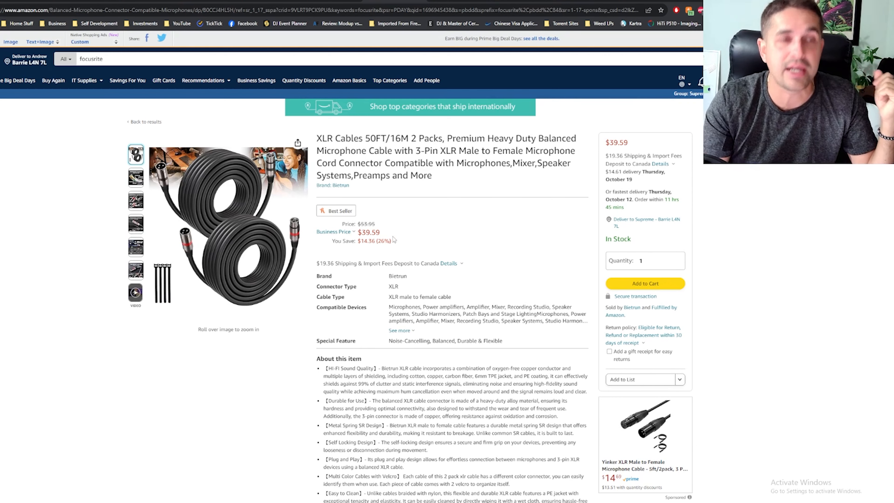
{"action": "double_click", "coordinate": [427, 138]}
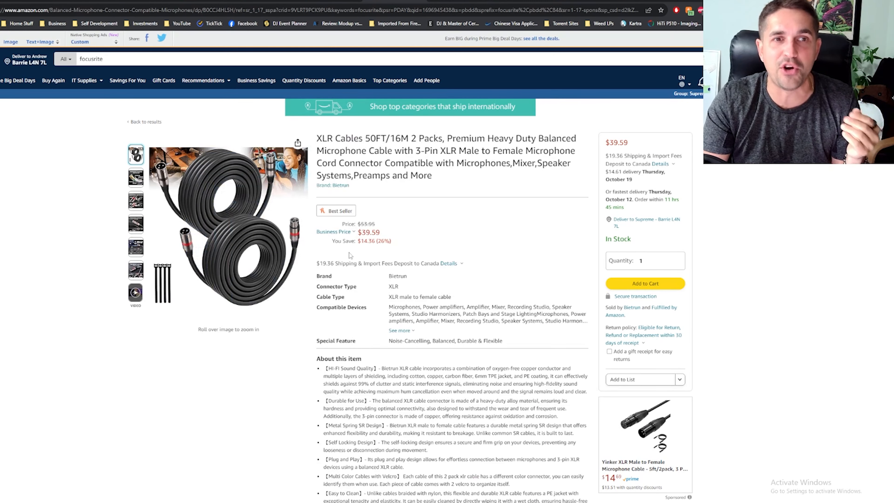
{"action": "mouse_move", "coordinate": [398, 275]}
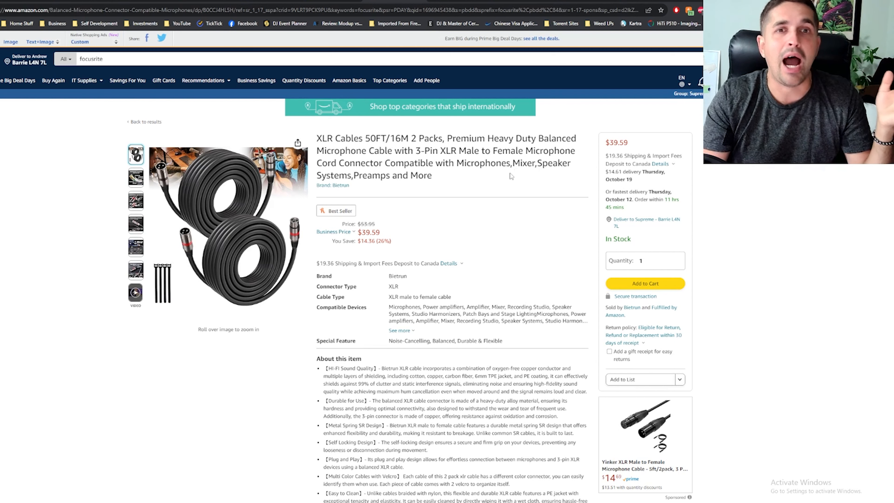
{"action": "left_click_drag", "start_coordinate": [478, 138], "coordinate": [513, 137]}
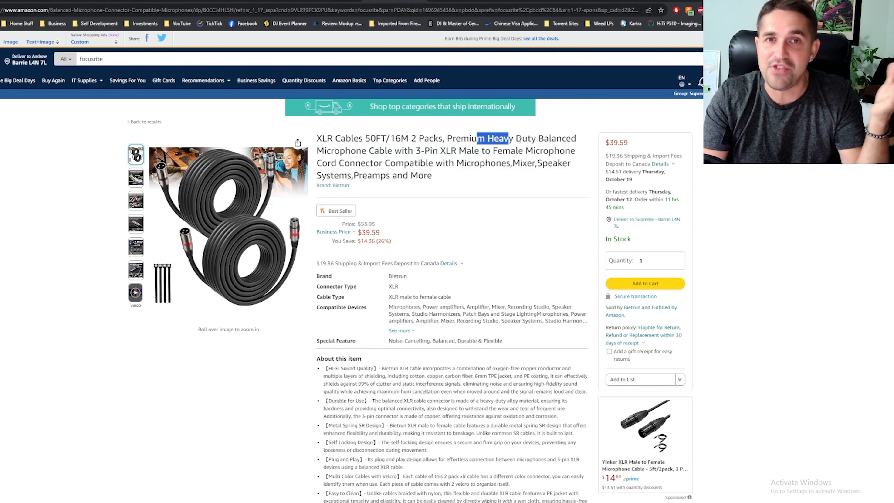
{"action": "left_click", "coordinate": [446, 201]}
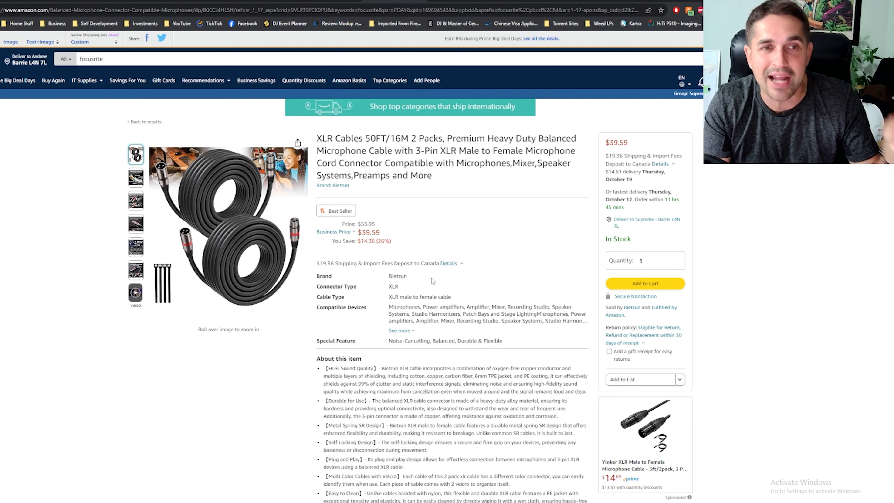
{"action": "mouse_move", "coordinate": [228, 228]}
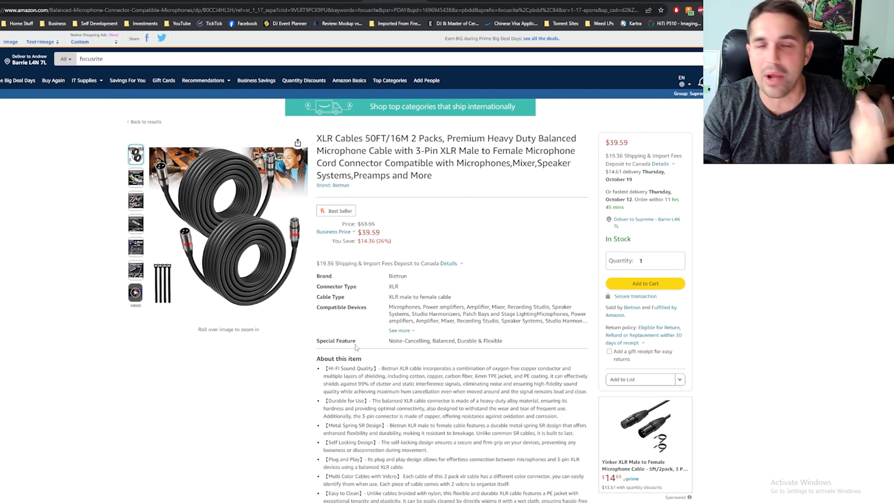
{"action": "mouse_move", "coordinate": [345, 332]}
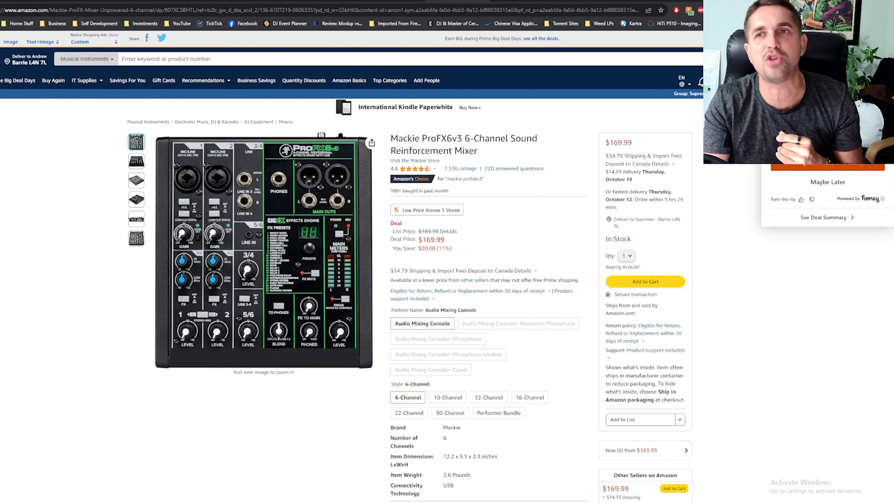
View the mixer's angled photo and read the list price explanation for the $169.99 deal
{"action": "left_click", "coordinate": [136, 161]}
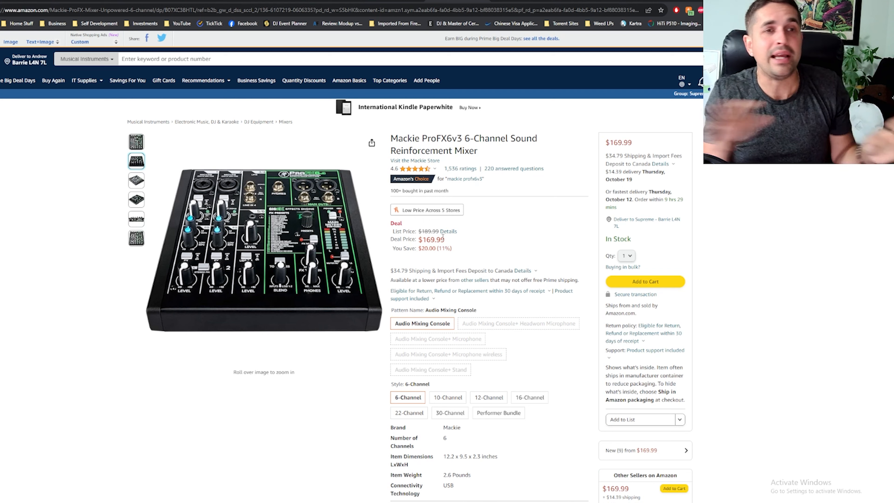
{"action": "left_click", "coordinate": [448, 231]}
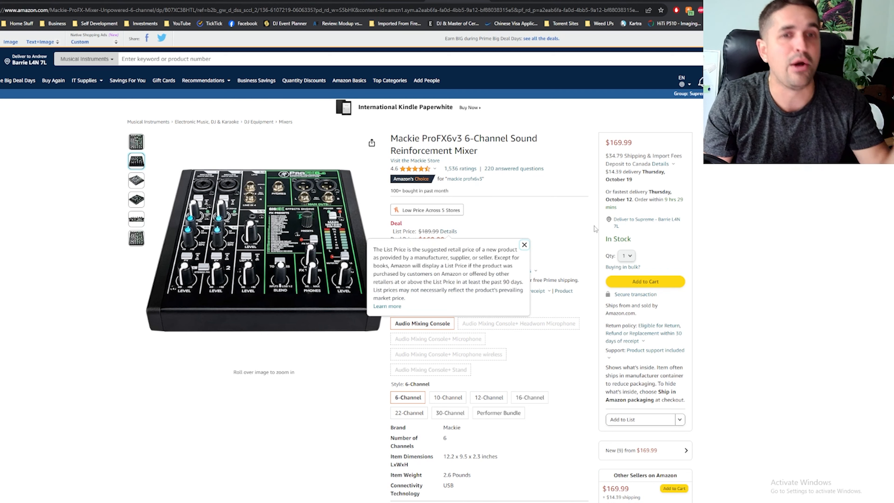
{"action": "left_click", "coordinate": [524, 245]}
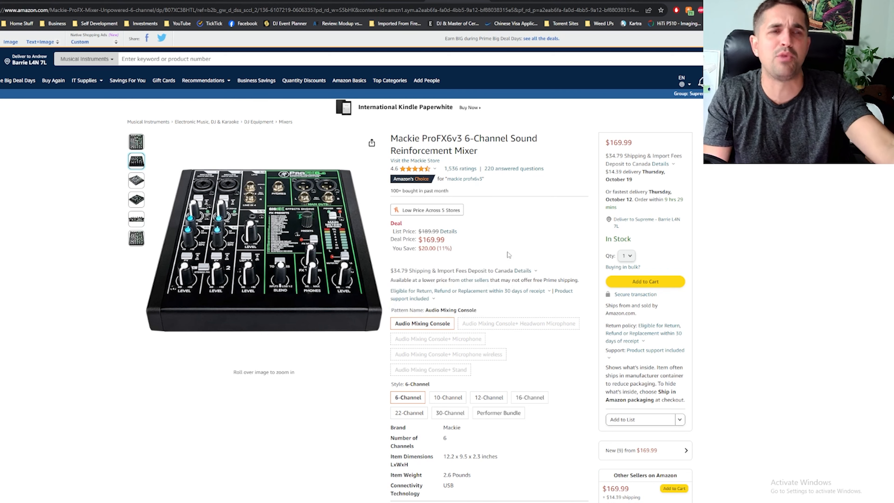
{"action": "mouse_move", "coordinate": [256, 241]}
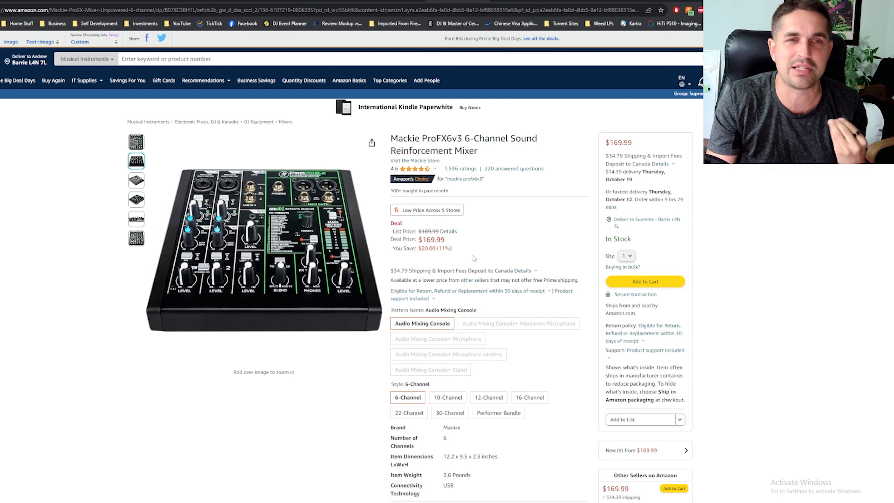
{"action": "mouse_move", "coordinate": [454, 264]}
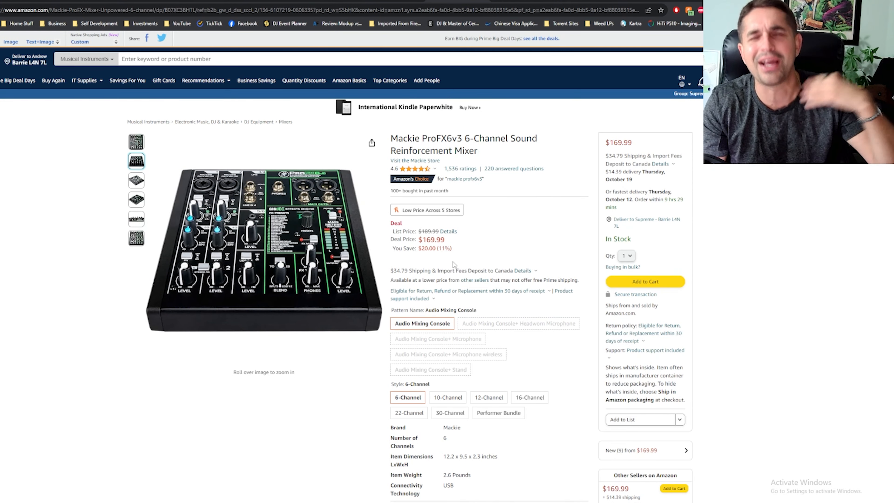
{"action": "mouse_move", "coordinate": [494, 284]}
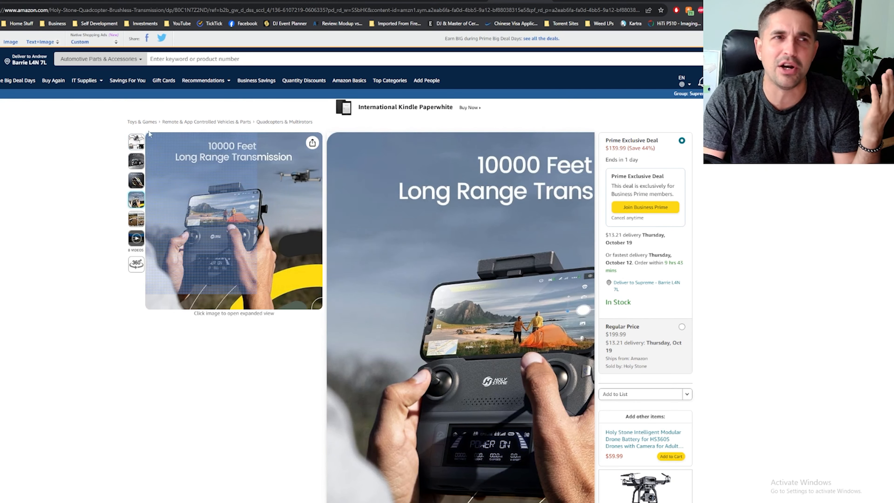
Show the Holy Stone drone's GPS functions photo on its $139.99 deal listing
{"action": "left_click", "coordinate": [136, 141]}
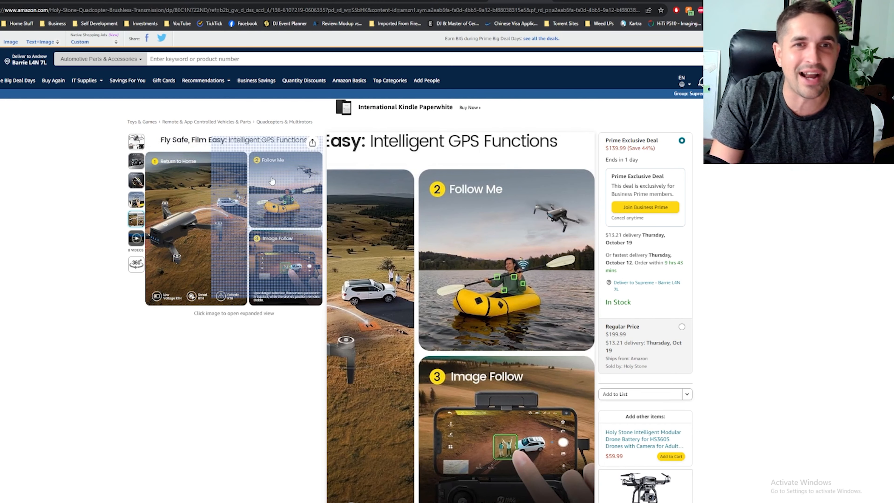
{"action": "mouse_move", "coordinate": [285, 178]}
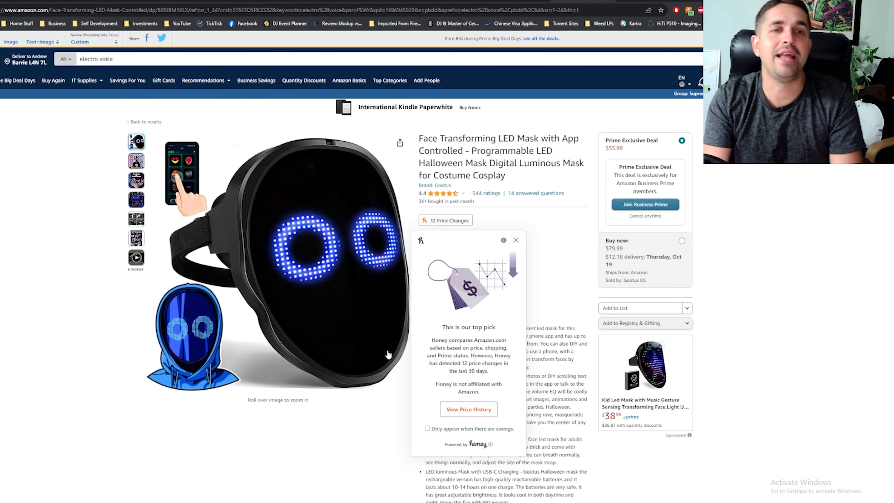
{"action": "left_click", "coordinate": [516, 240]}
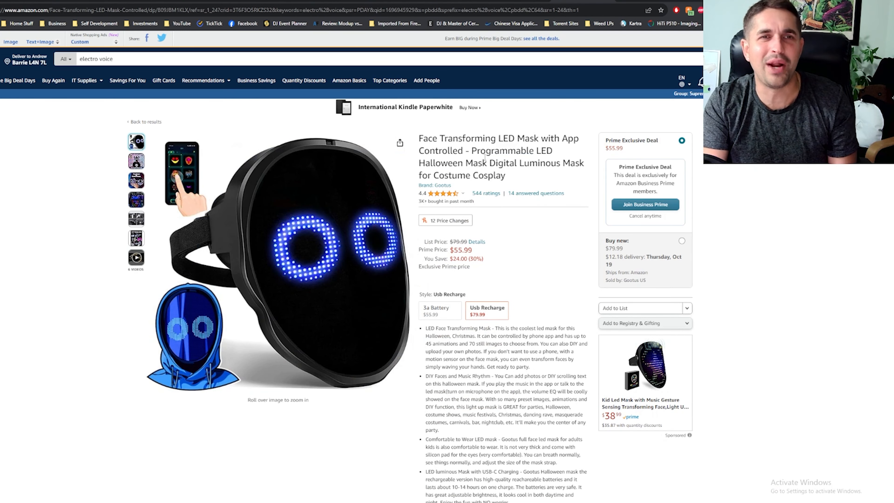
{"action": "left_click_drag", "start_coordinate": [419, 137], "coordinate": [462, 175]}
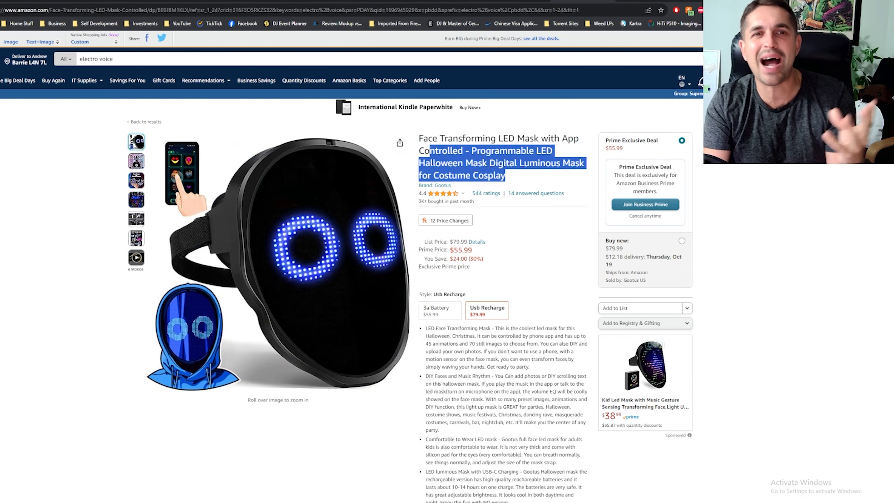
{"action": "mouse_move", "coordinate": [300, 263]}
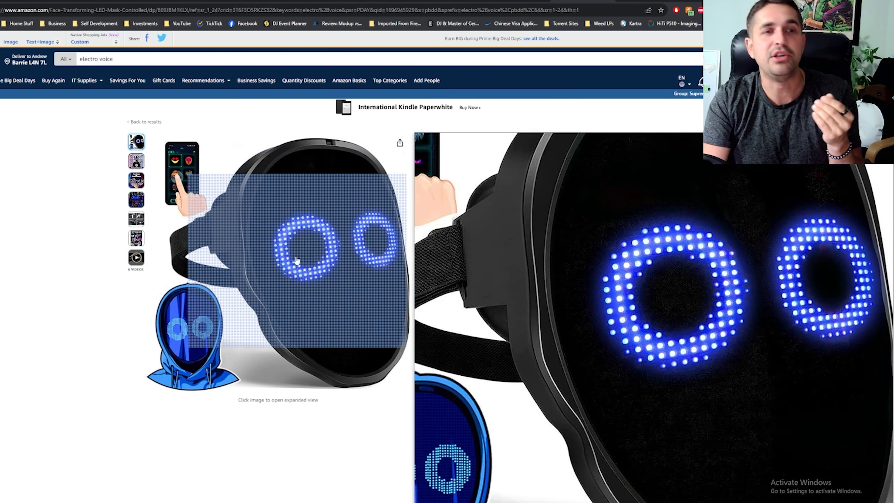
{"action": "left_click", "coordinate": [136, 161]}
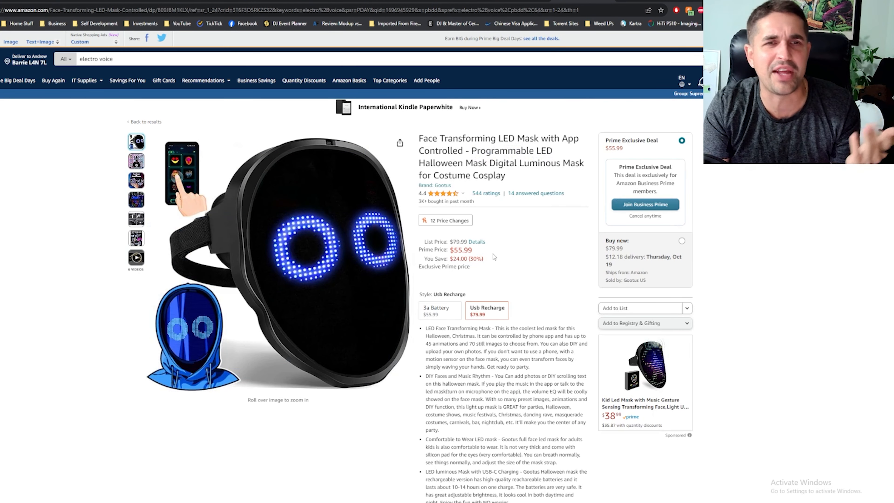
{"action": "double_click", "coordinate": [460, 250]}
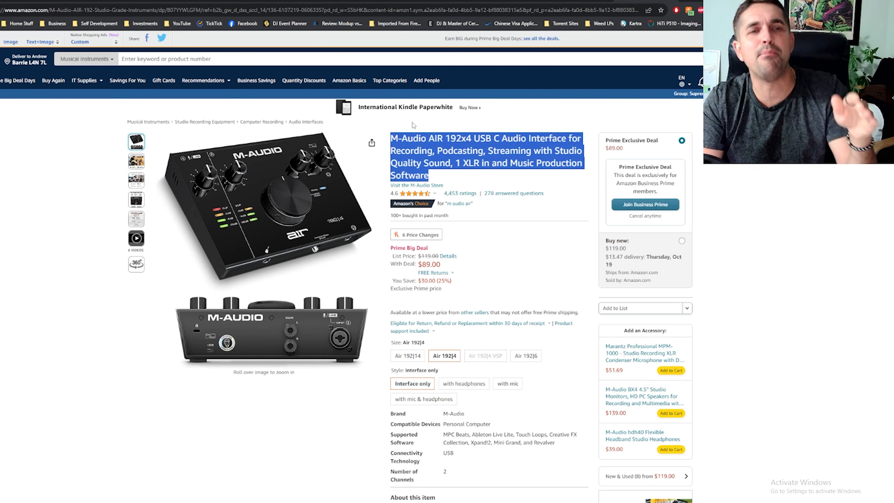
Highlight the M-Audio AIR 192x4 title on its $89.00 Prime Big Deal listing
{"action": "left_click_drag", "start_coordinate": [480, 138], "coordinate": [520, 151]}
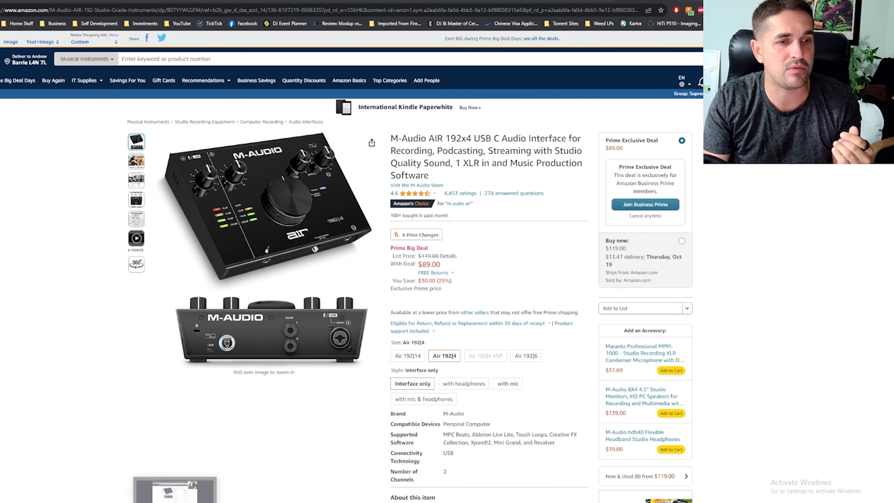
{"action": "mouse_move", "coordinate": [491, 318]}
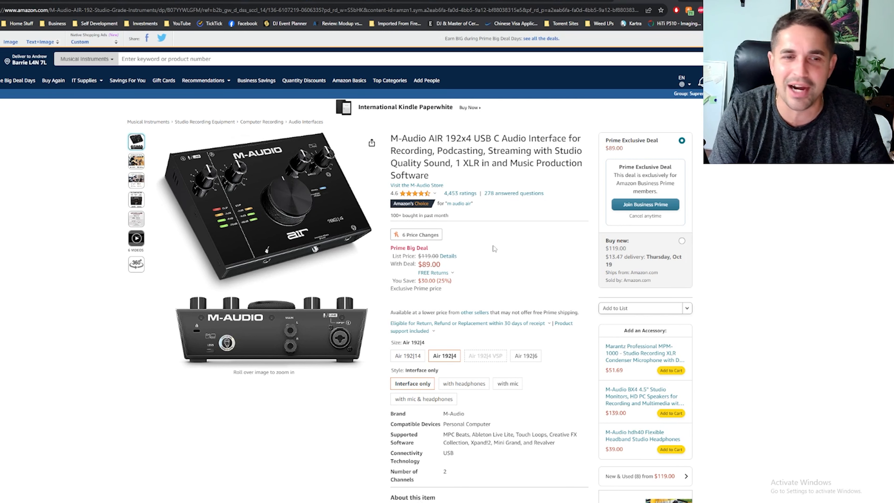
{"action": "mouse_move", "coordinate": [608, 201]}
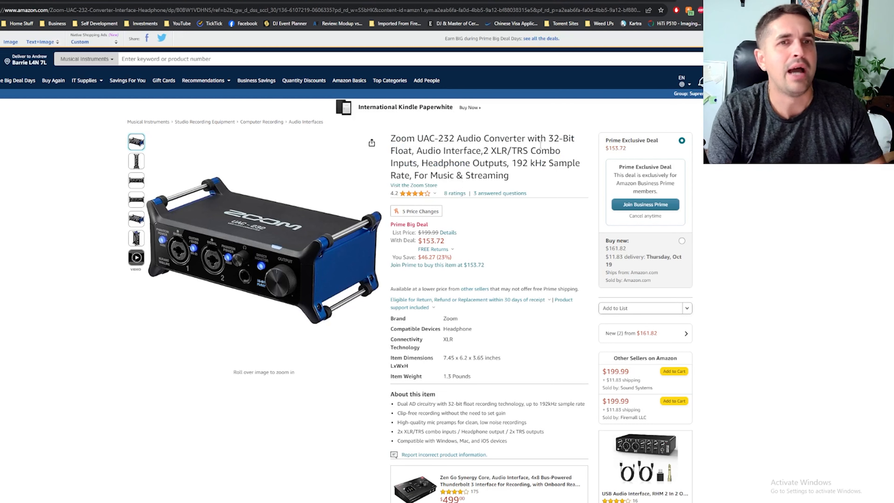
{"action": "mouse_move", "coordinate": [418, 193]}
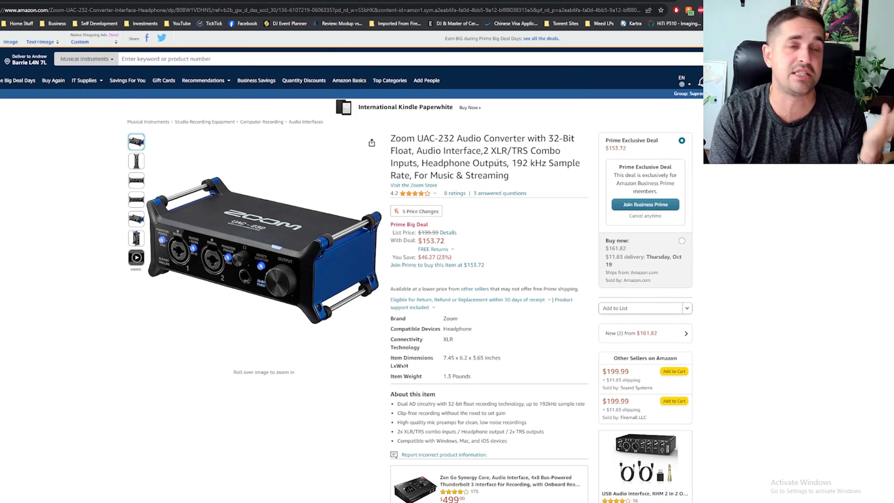
{"action": "mouse_move", "coordinate": [253, 236]}
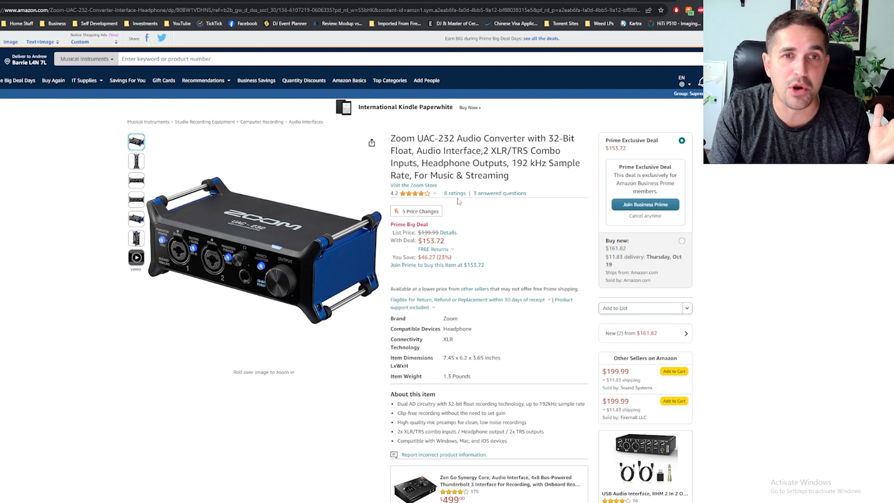
{"action": "left_click", "coordinate": [455, 193]}
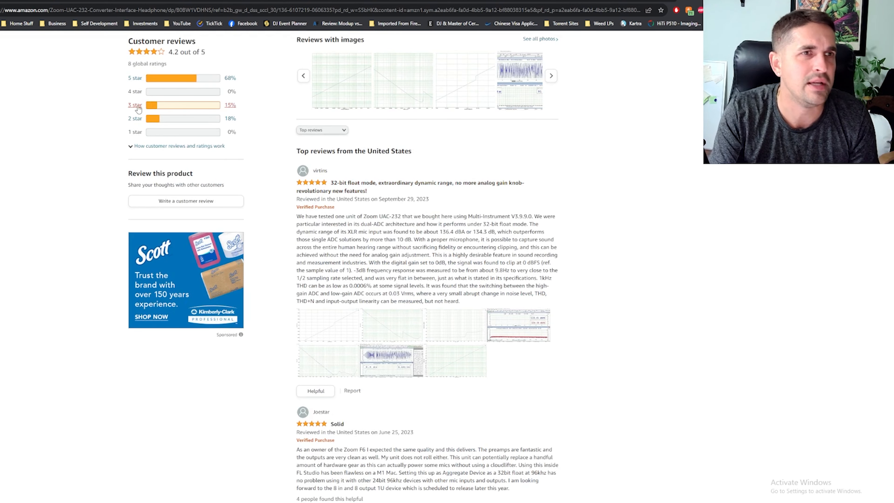
{"action": "left_click", "coordinate": [134, 105]}
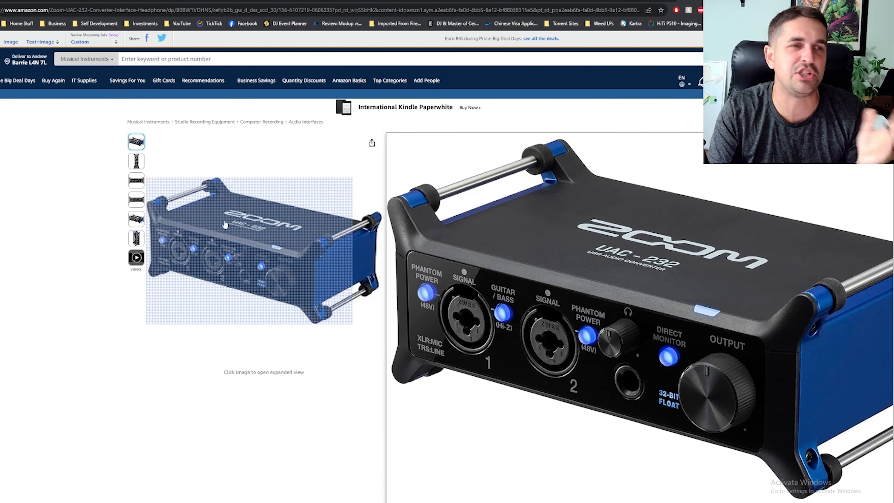
{"action": "scroll", "scroll_direction": "down", "scroll_amount": 3}
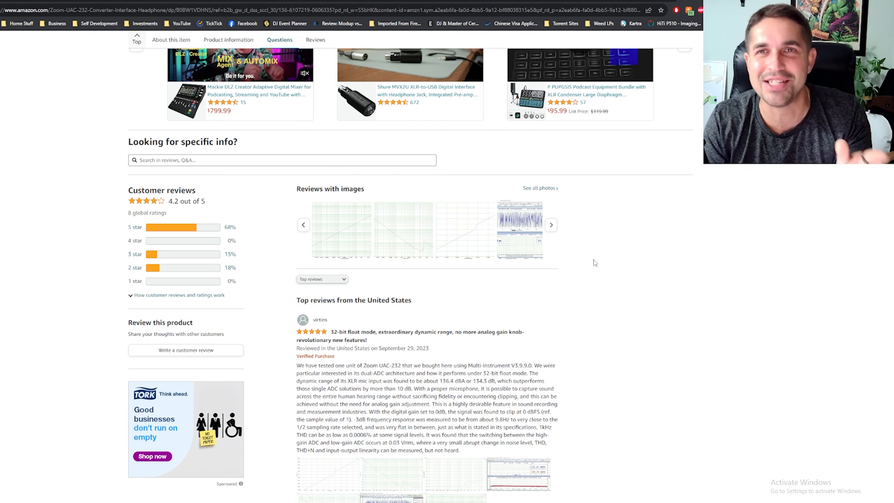
{"action": "scroll", "scroll_direction": "down", "scroll_amount": 3}
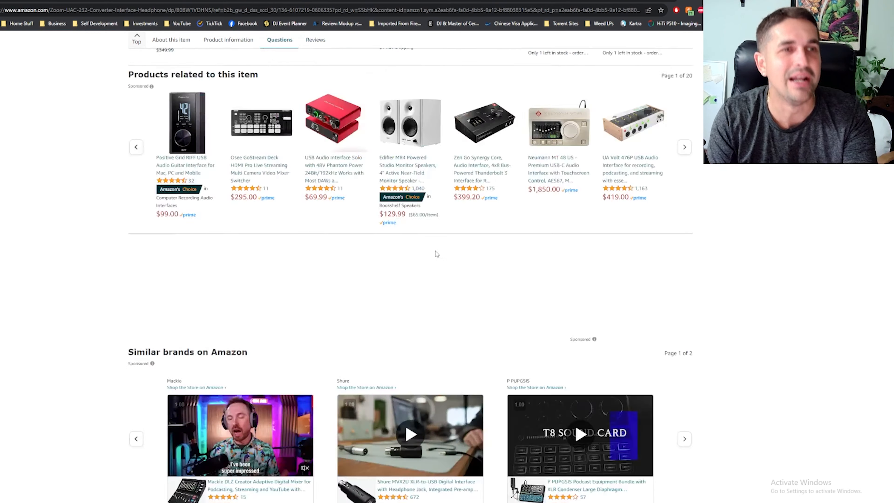
{"action": "scroll", "scroll_direction": "up", "scroll_amount": 3}
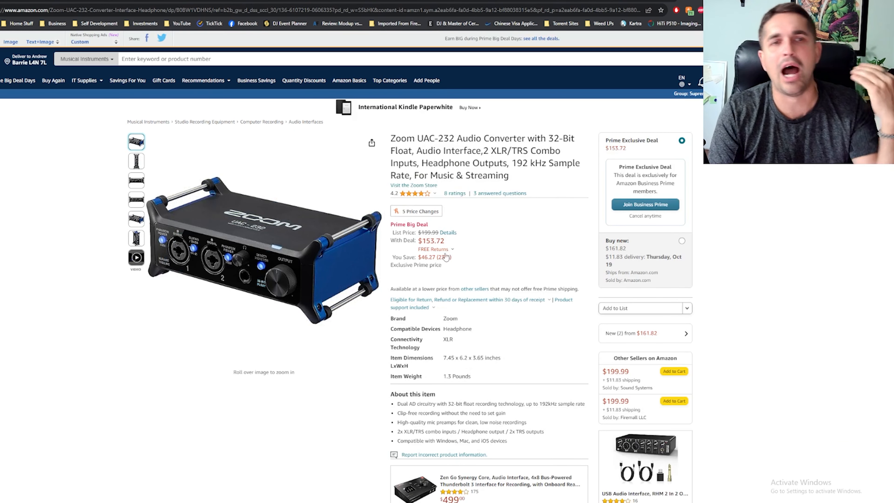
{"action": "mouse_move", "coordinate": [511, 243]}
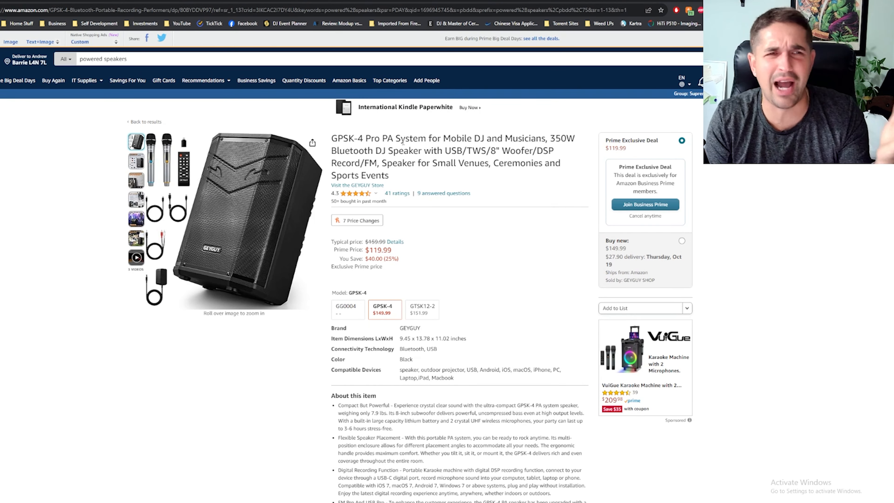
Highlight the GPSK-4 Pro's $119.99 Prime Price and $40.00 savings lines
{"action": "left_click_drag", "start_coordinate": [365, 241], "coordinate": [391, 267]}
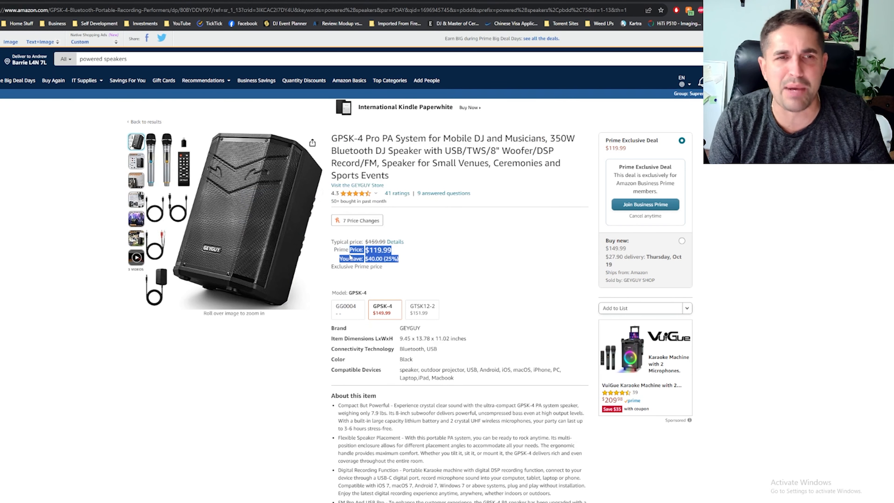
{"action": "mouse_move", "coordinate": [430, 269]}
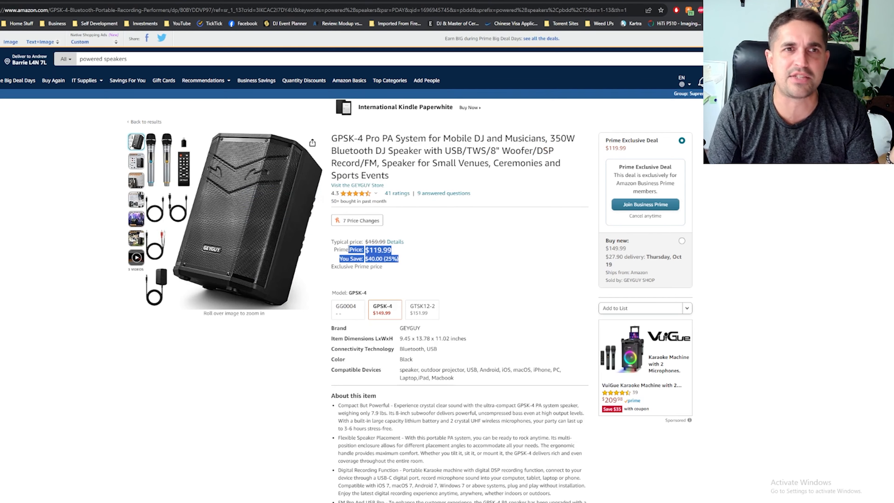
{"action": "mouse_move", "coordinate": [265, 249]}
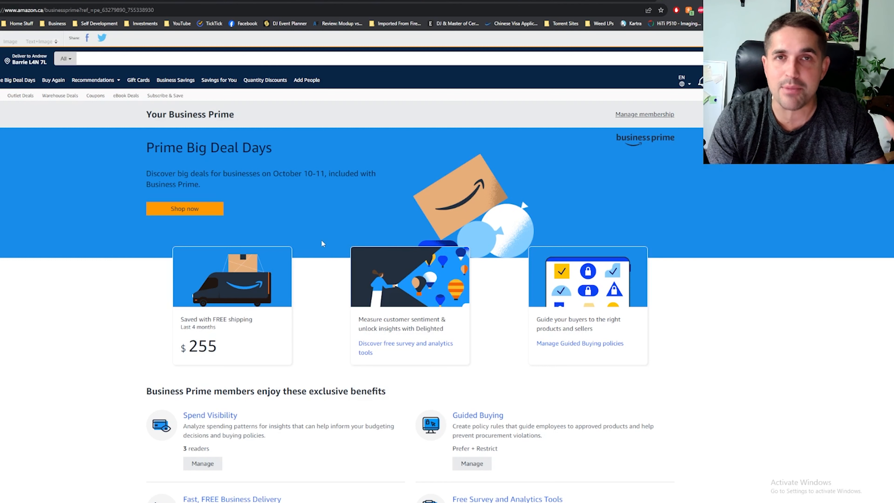
{"action": "mouse_move", "coordinate": [273, 209]}
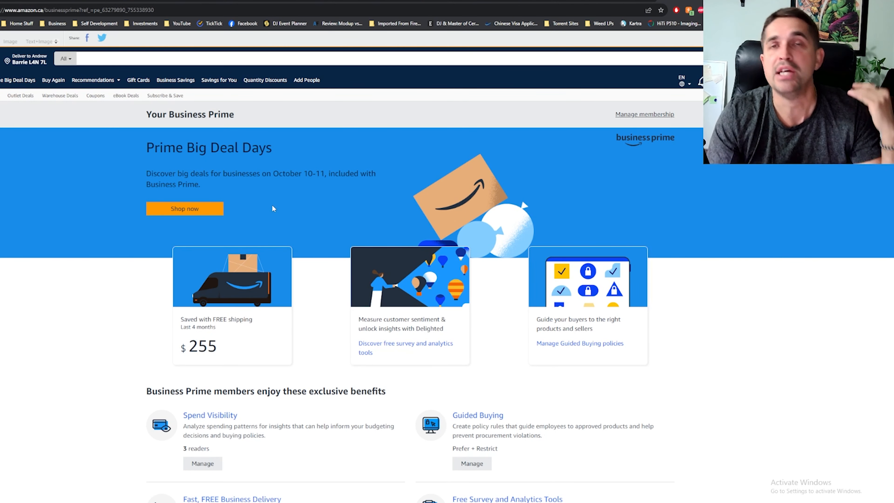
{"action": "mouse_move", "coordinate": [321, 229]}
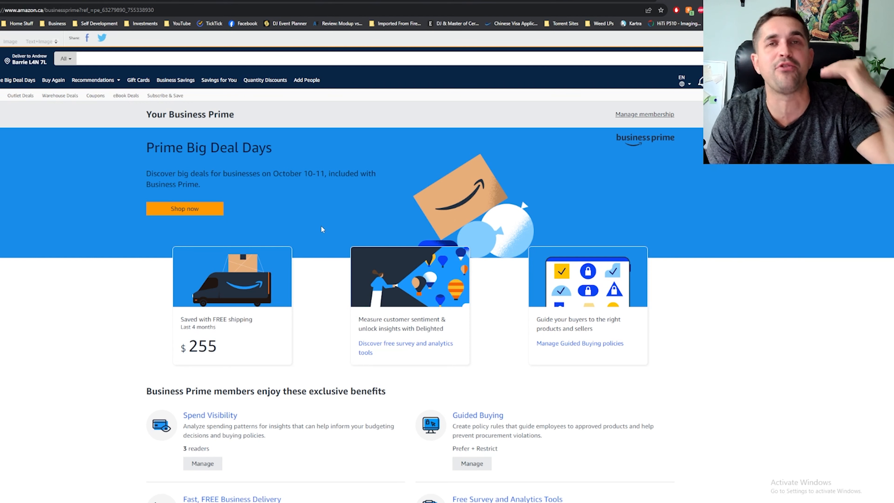
{"action": "mouse_move", "coordinate": [303, 230]}
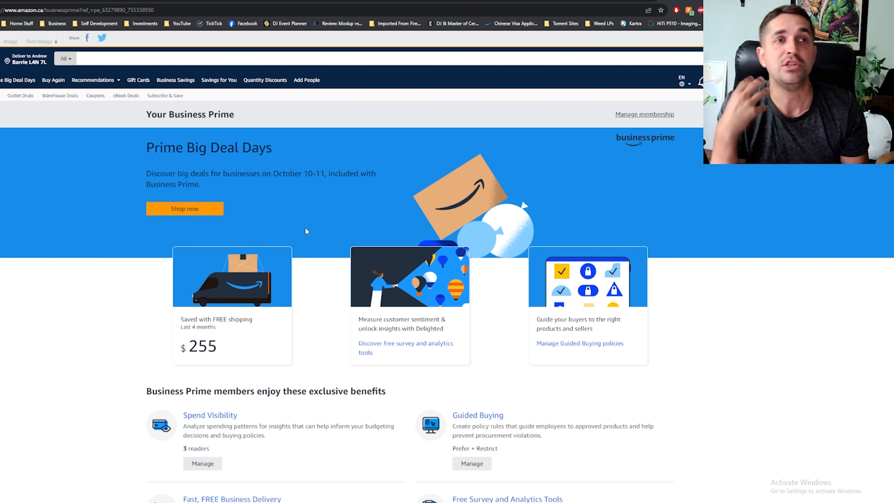
{"action": "mouse_move", "coordinate": [296, 217]}
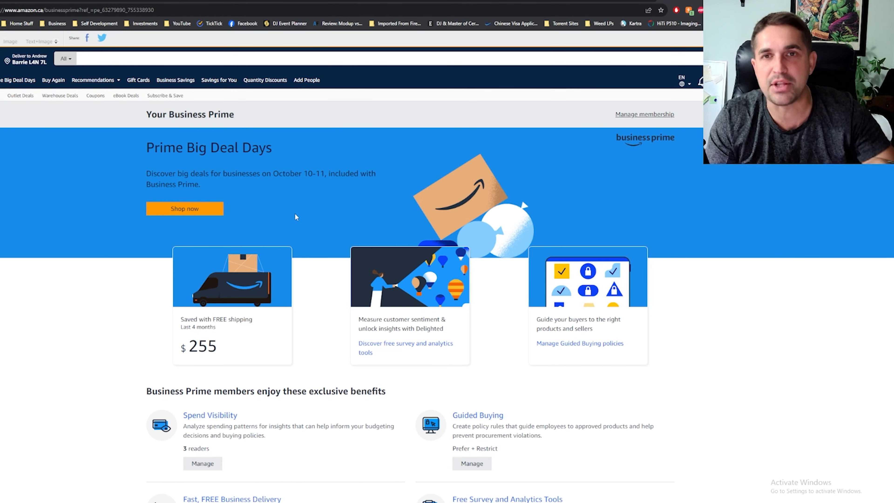
{"action": "mouse_move", "coordinate": [275, 192]}
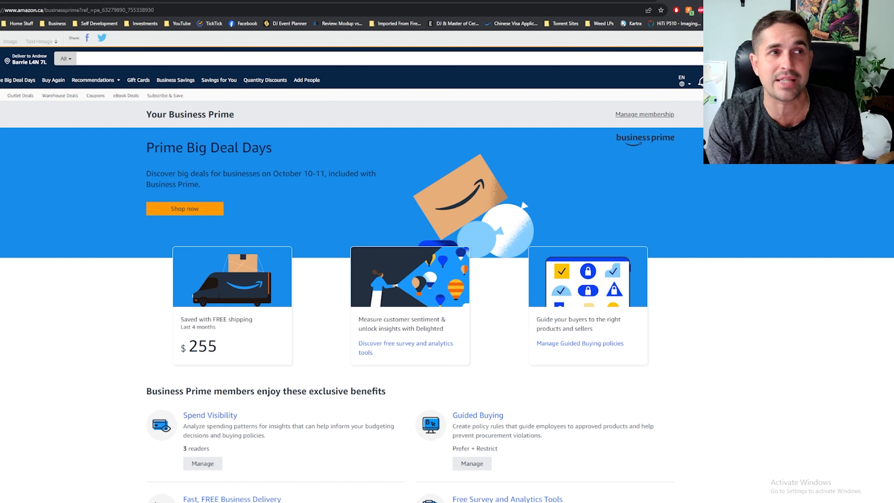
{"action": "mouse_move", "coordinate": [104, 239]}
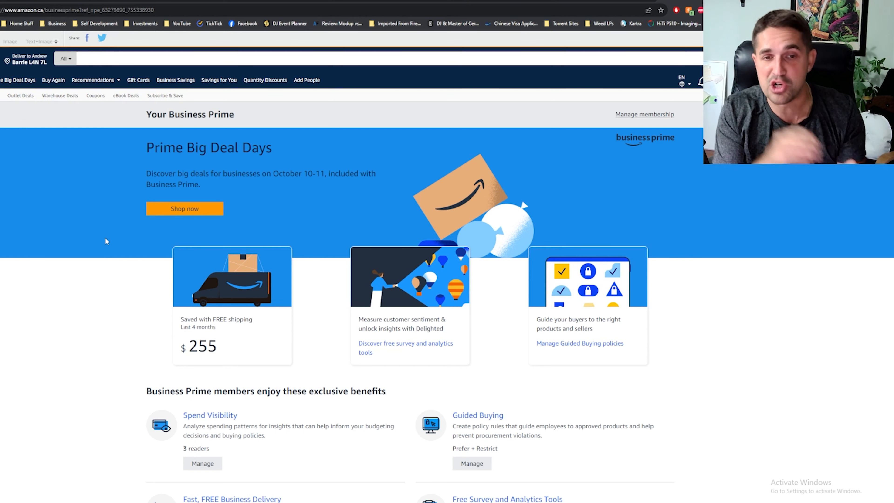
{"action": "mouse_move", "coordinate": [137, 196]}
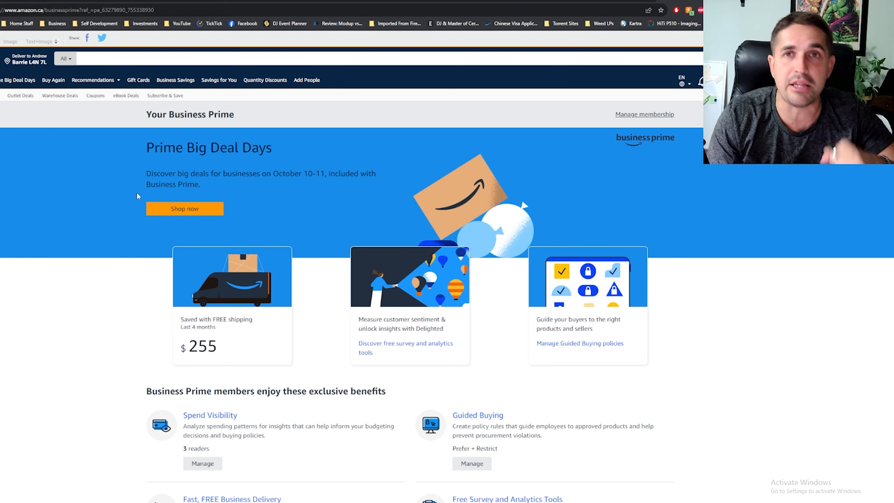
{"action": "mouse_move", "coordinate": [575, 231]}
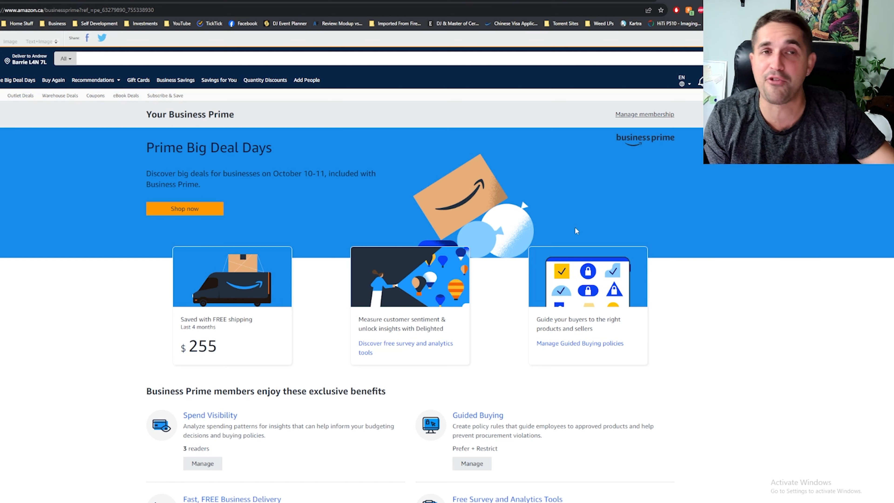